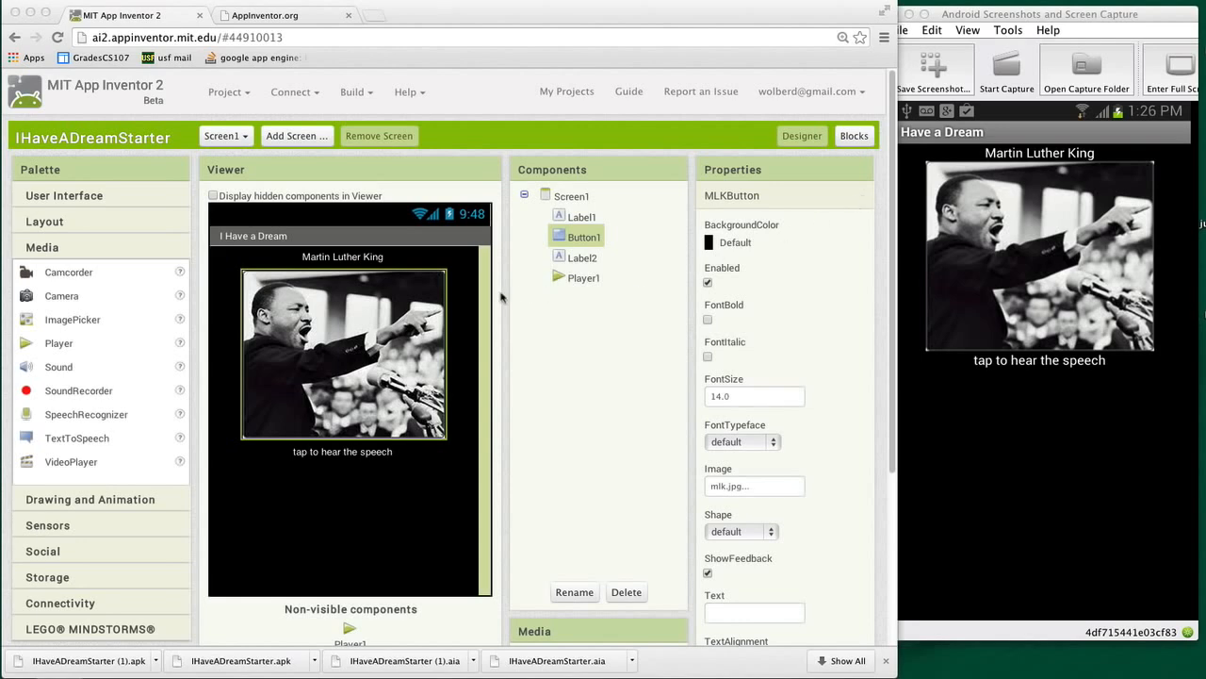
mouse_move(411, 339)
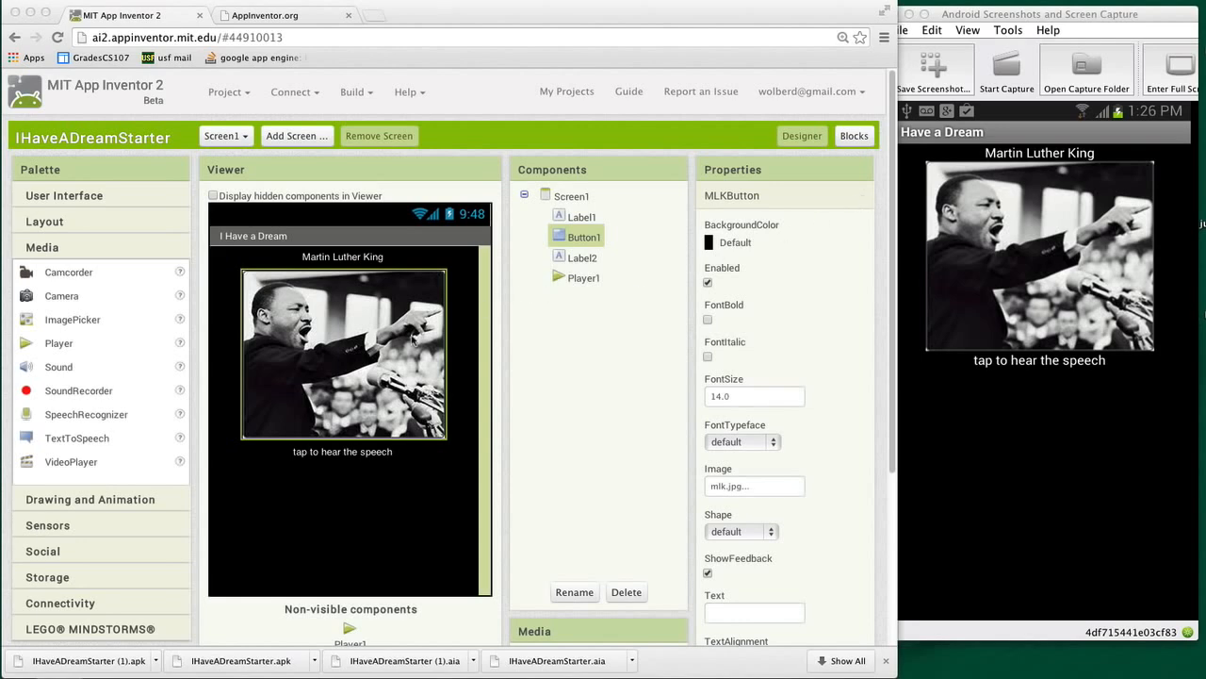
mouse_move(411, 341)
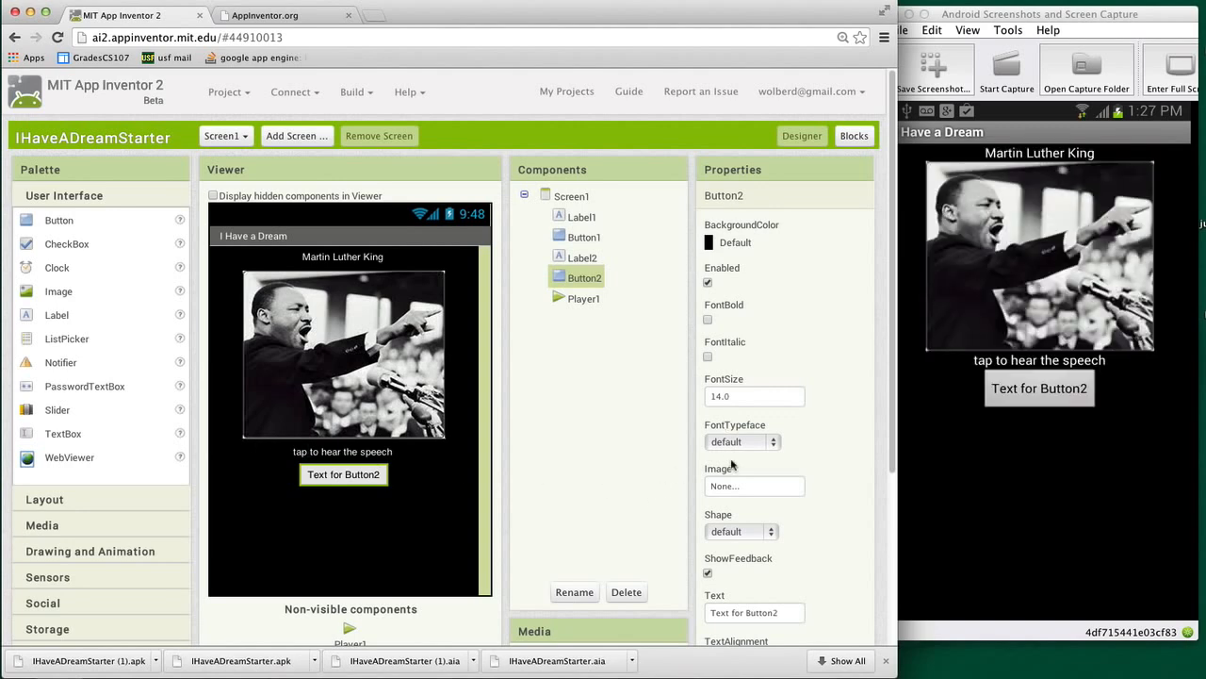
- Set Button2's image to malcolm152x129.jpg and clear its placeholder text
left_click(754, 486)
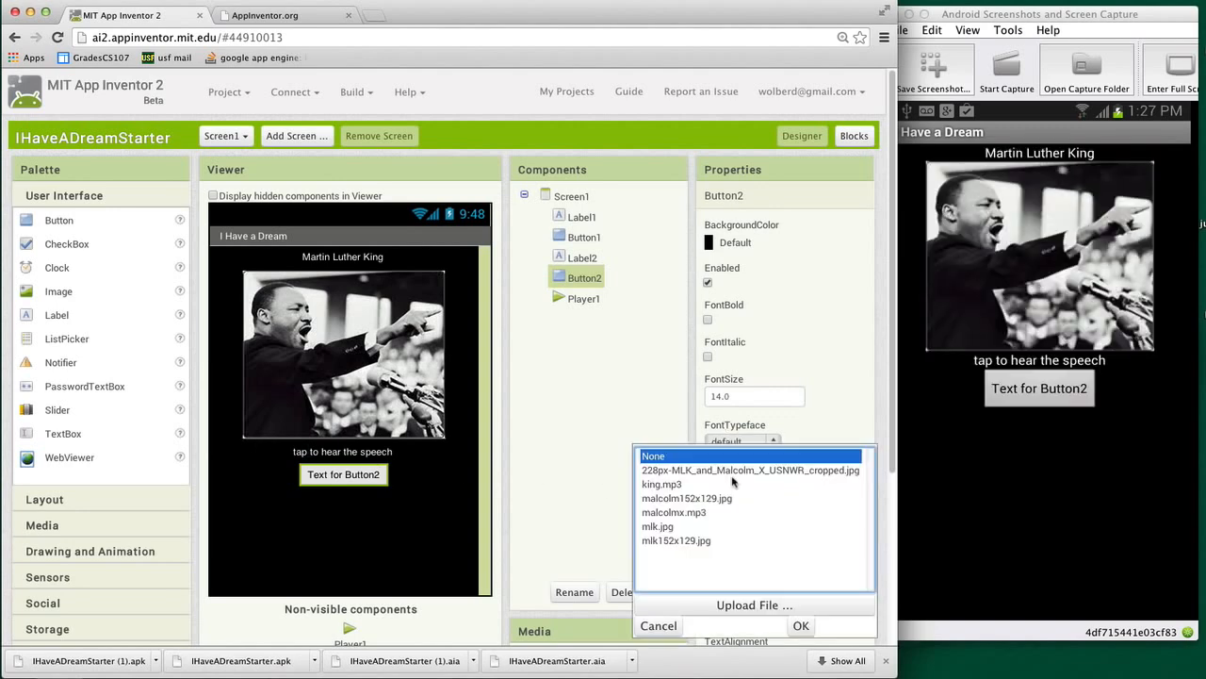
mouse_move(696, 499)
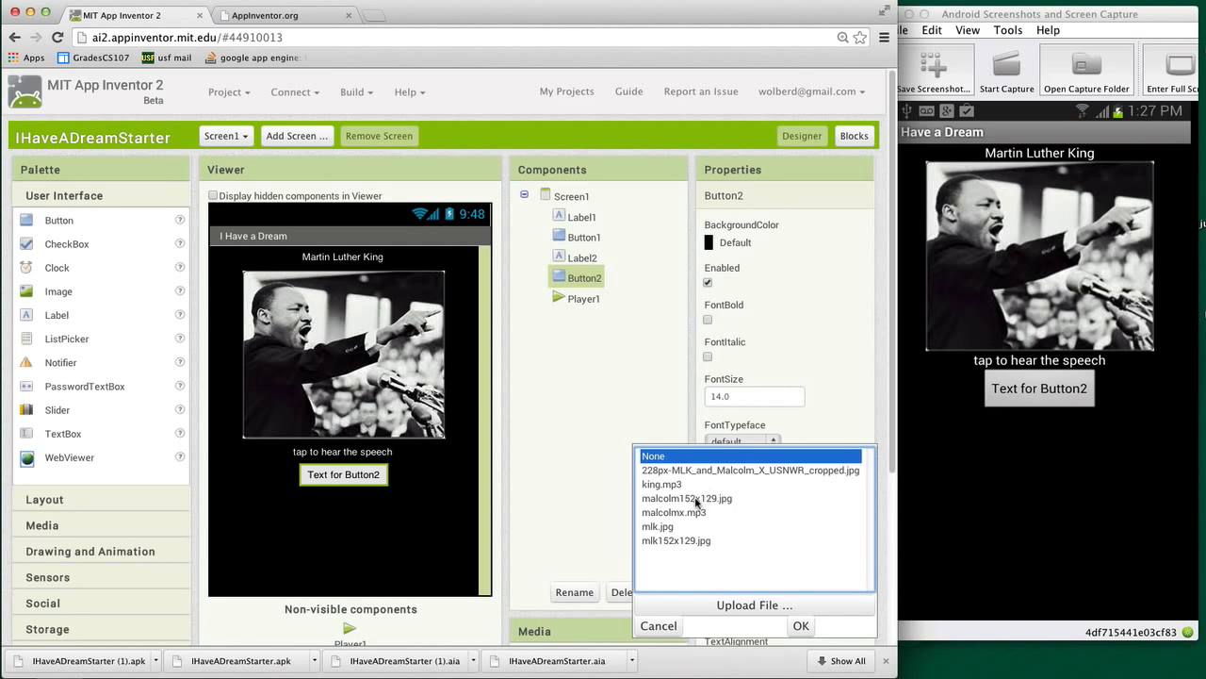
left_click(686, 498)
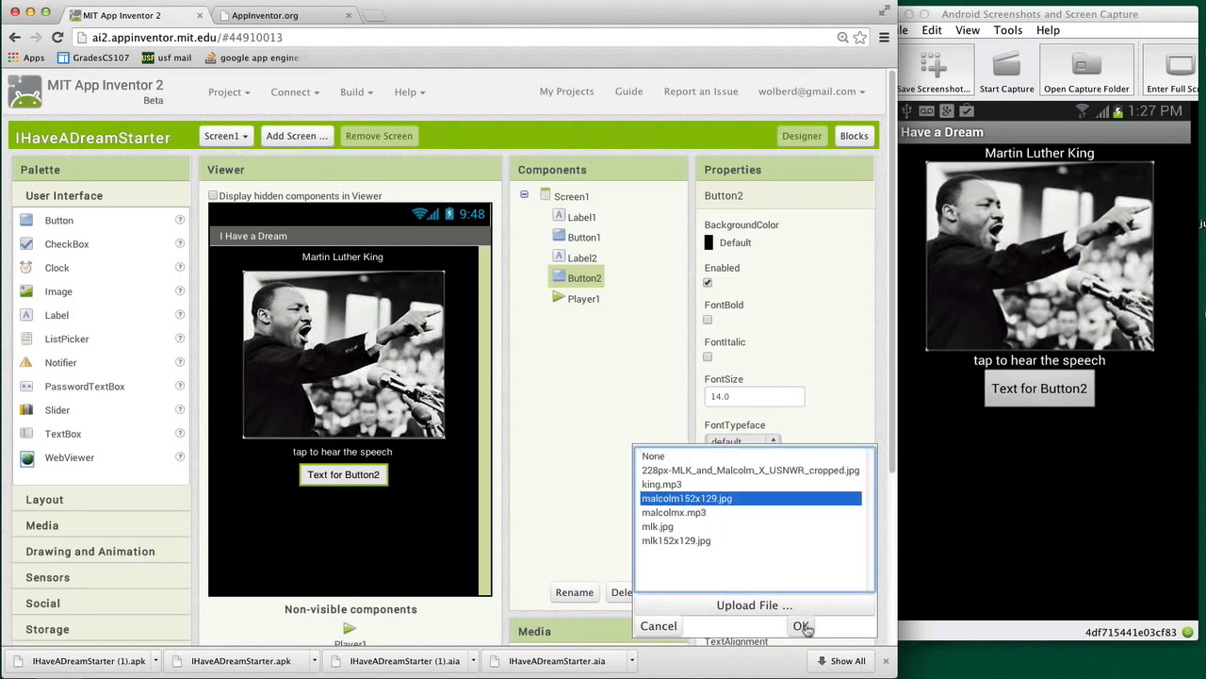
left_click(799, 626)
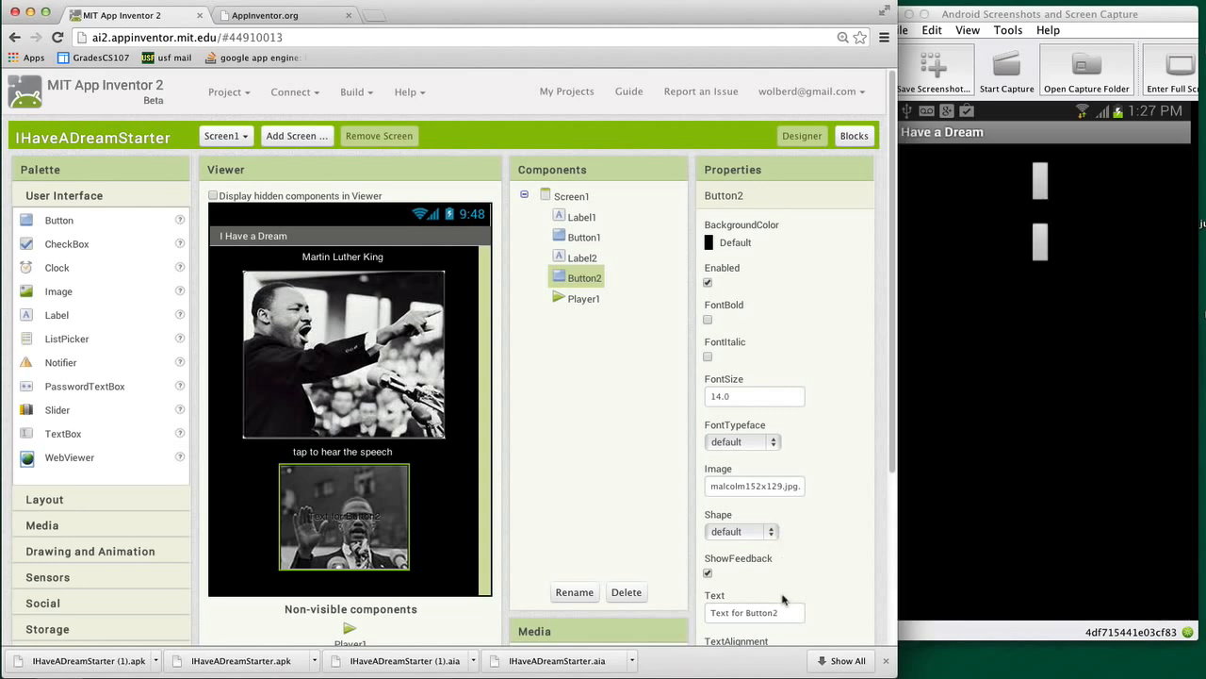
triple_click(754, 613)
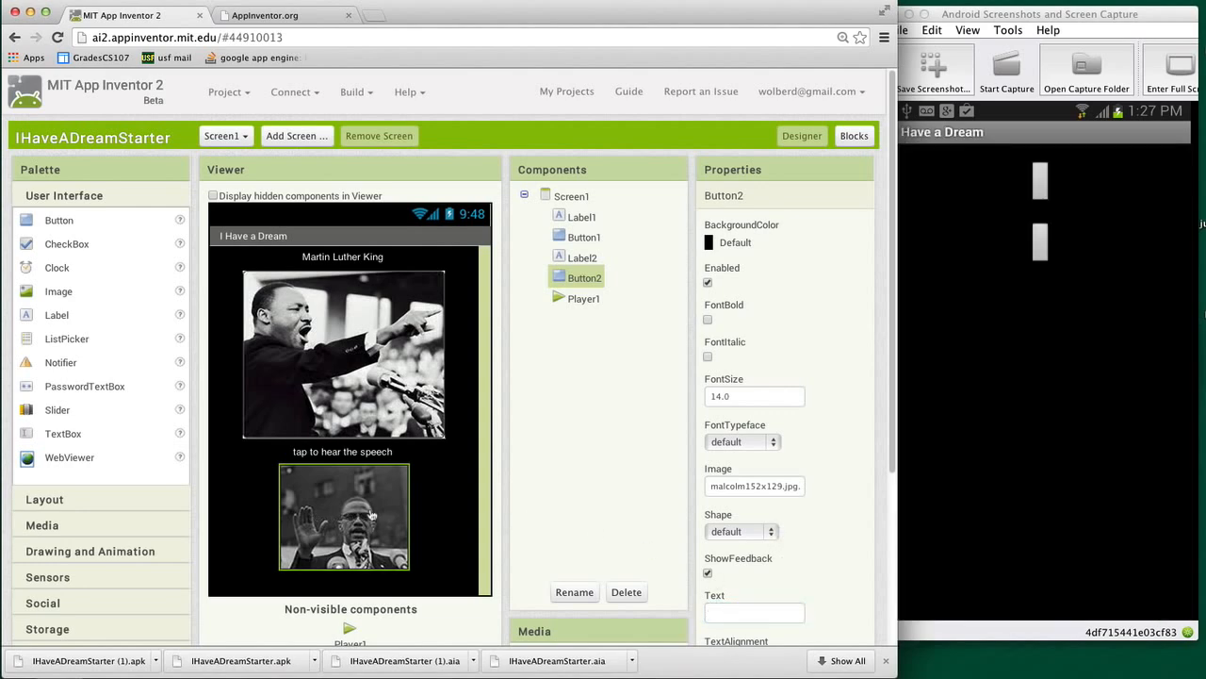
mouse_move(328, 339)
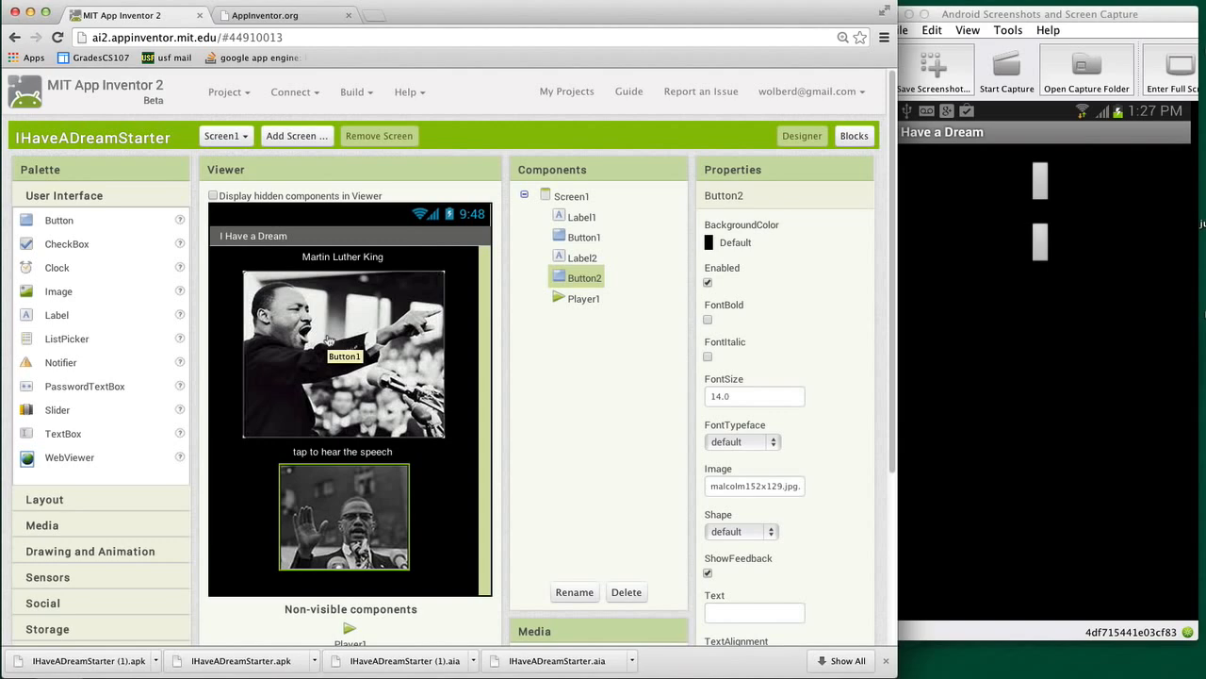
- Set Button1's image to the smaller milk152x129.jpg King picture
left_click(584, 238)
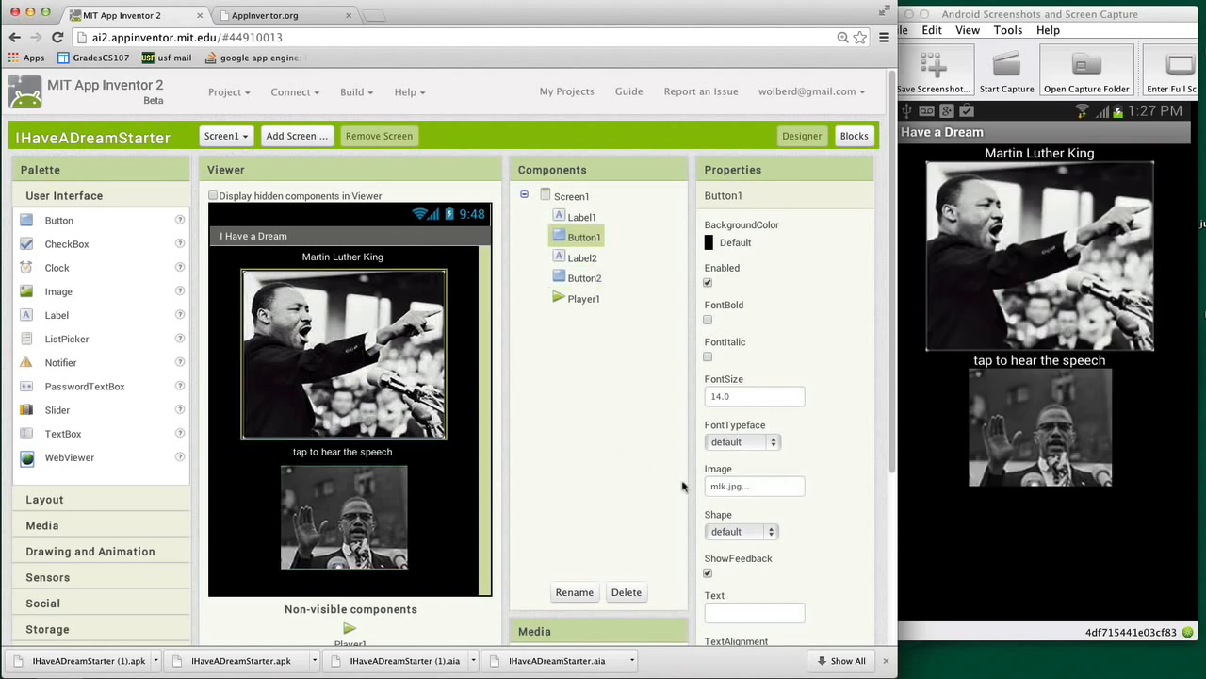
left_click(754, 486)
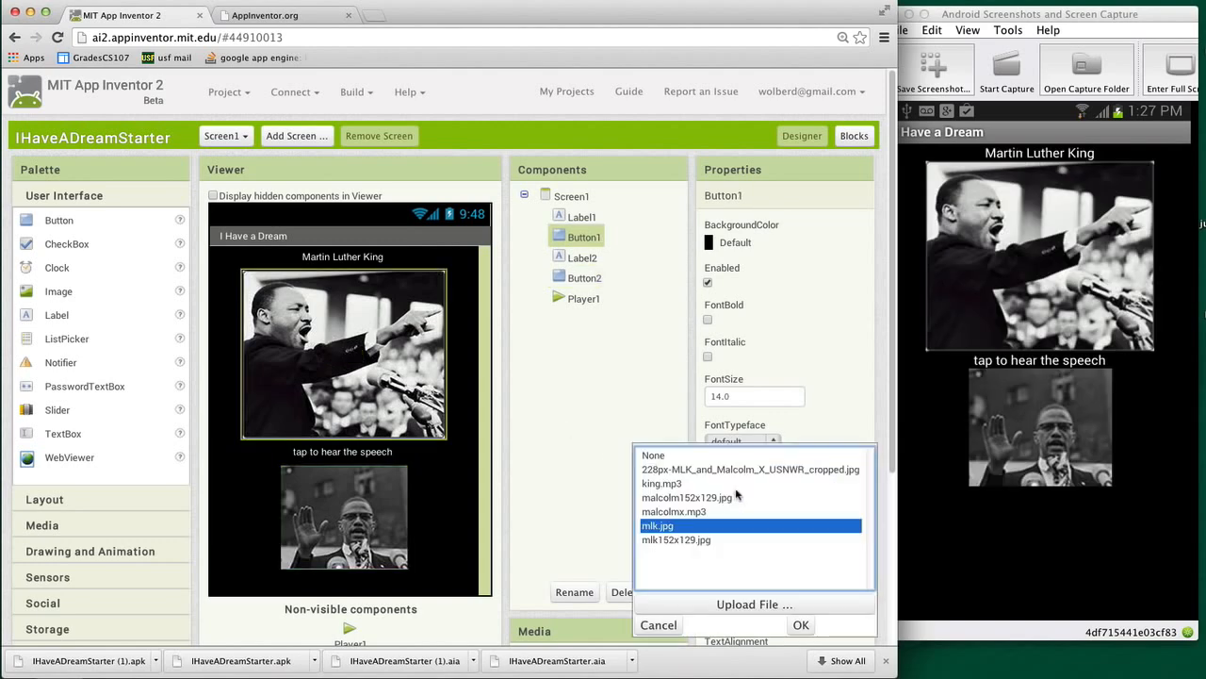
mouse_move(675, 539)
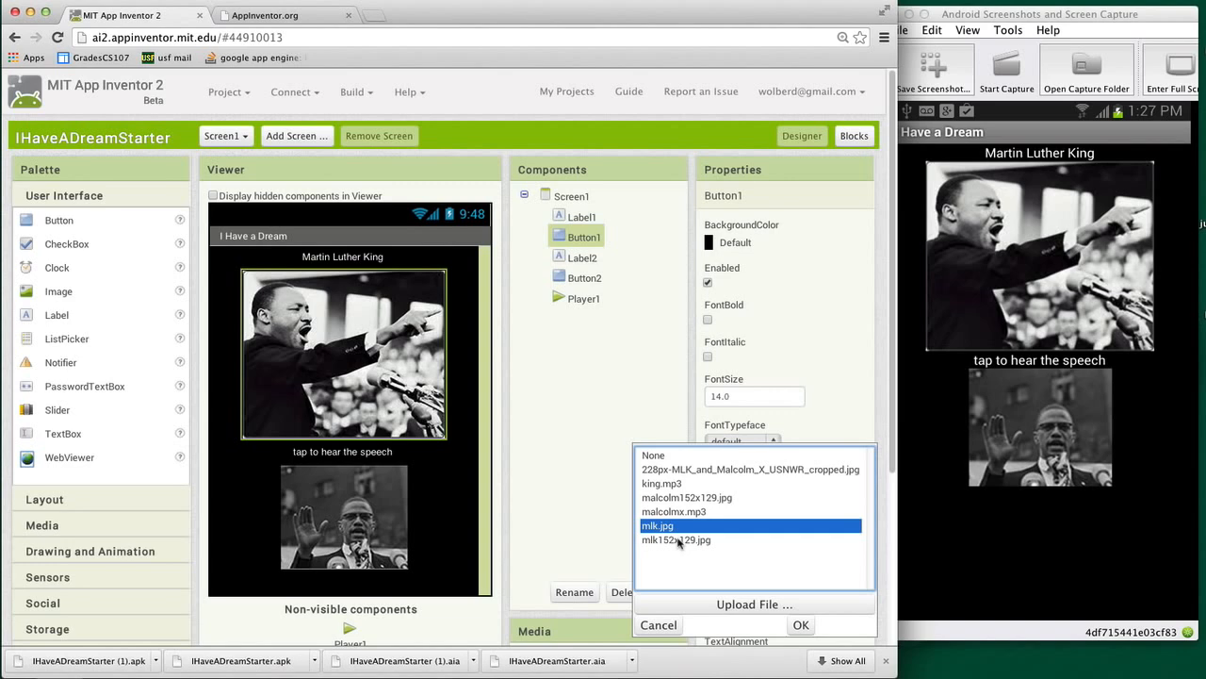
left_click(801, 626)
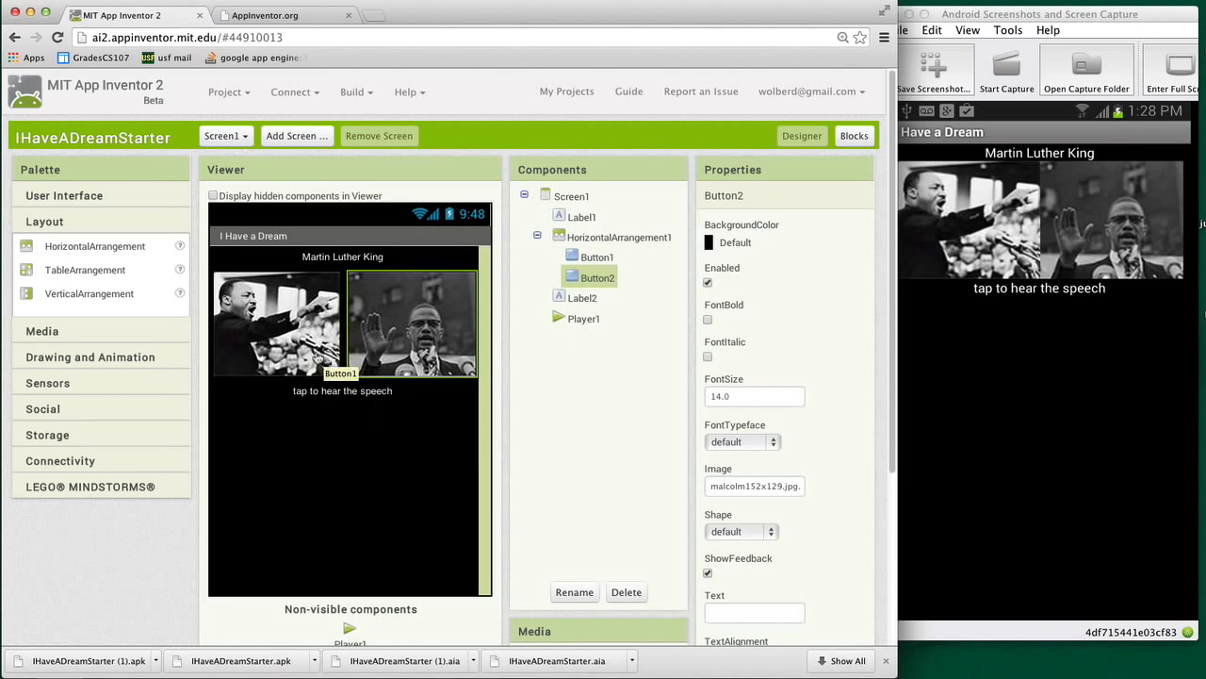
- Select the King picture button inside the horizontal arrangement to confirm its image
left_click(597, 256)
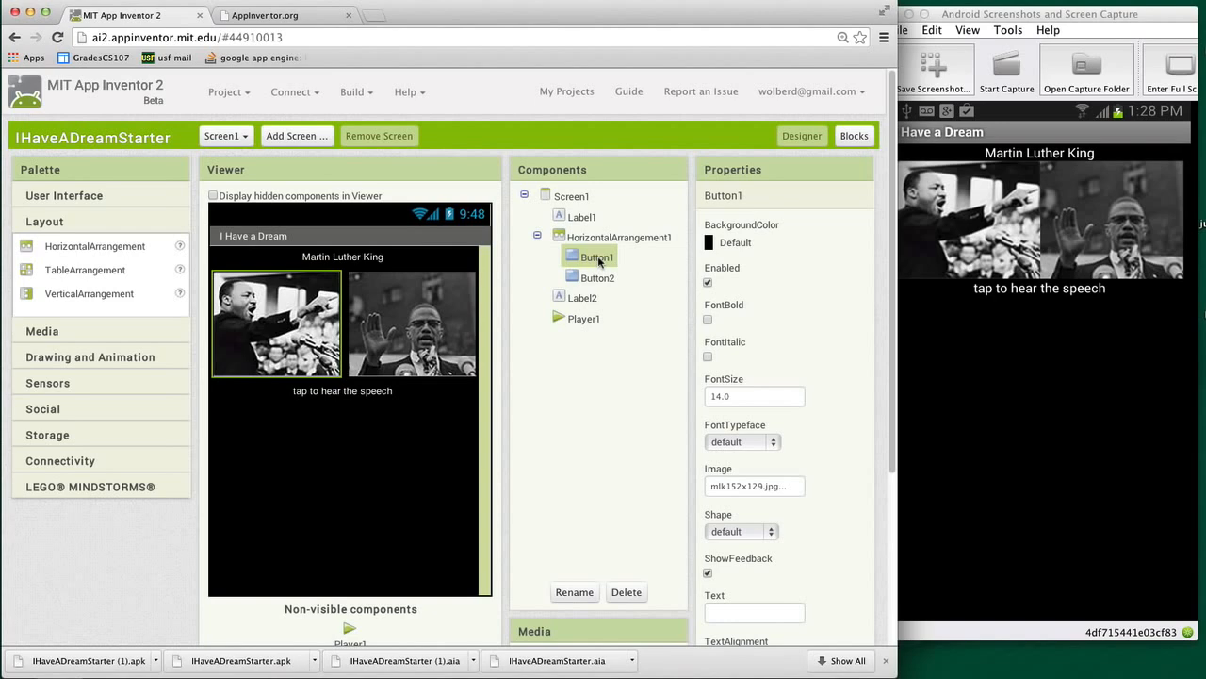
- Rename Button1 to MLKButton after a brief look at the Blocks view
left_click(852, 136)
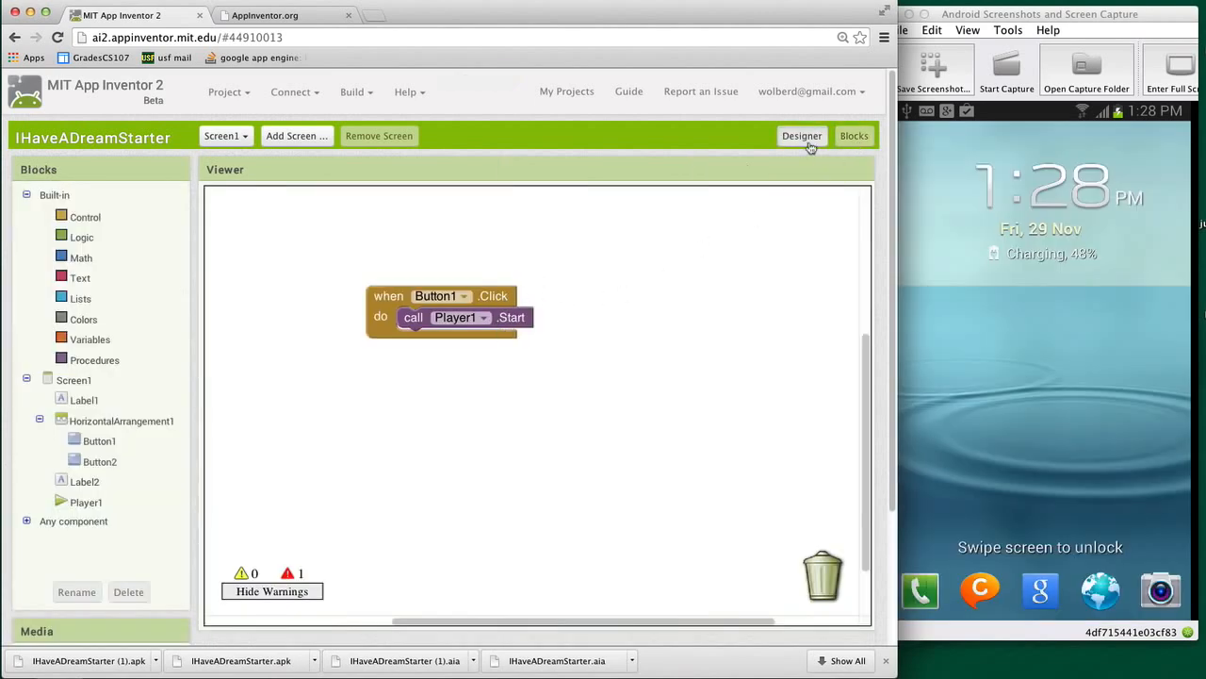
left_click(803, 136)
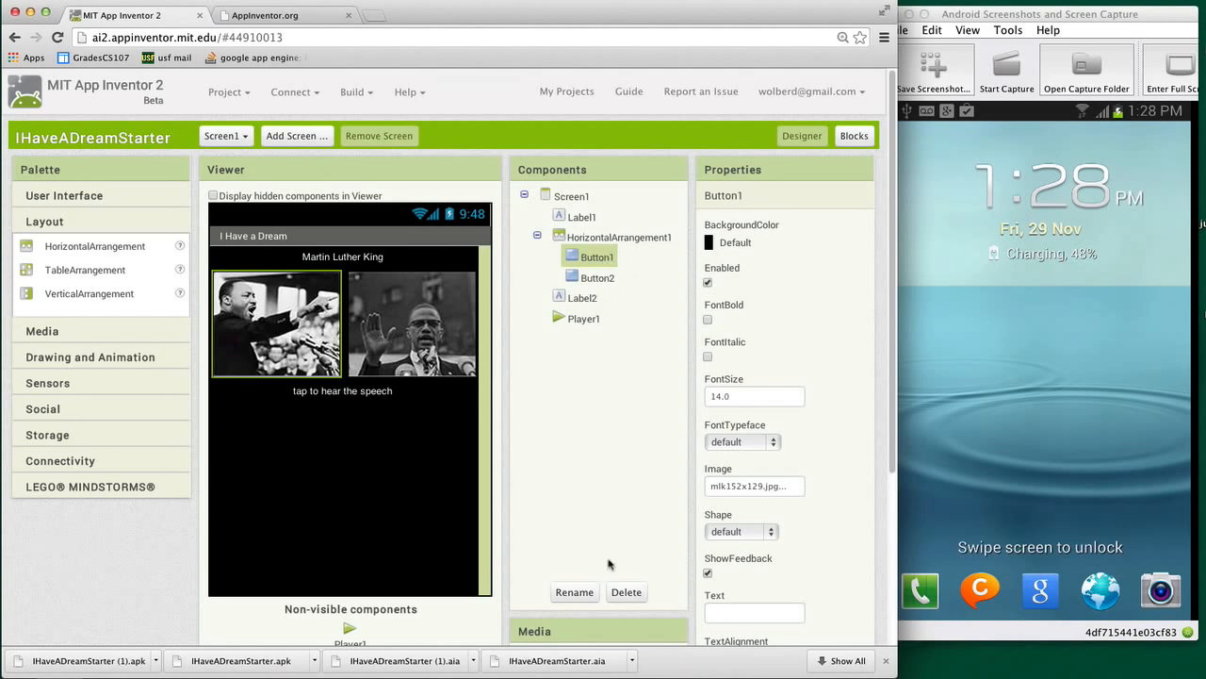
left_click(575, 592)
type("MButton")
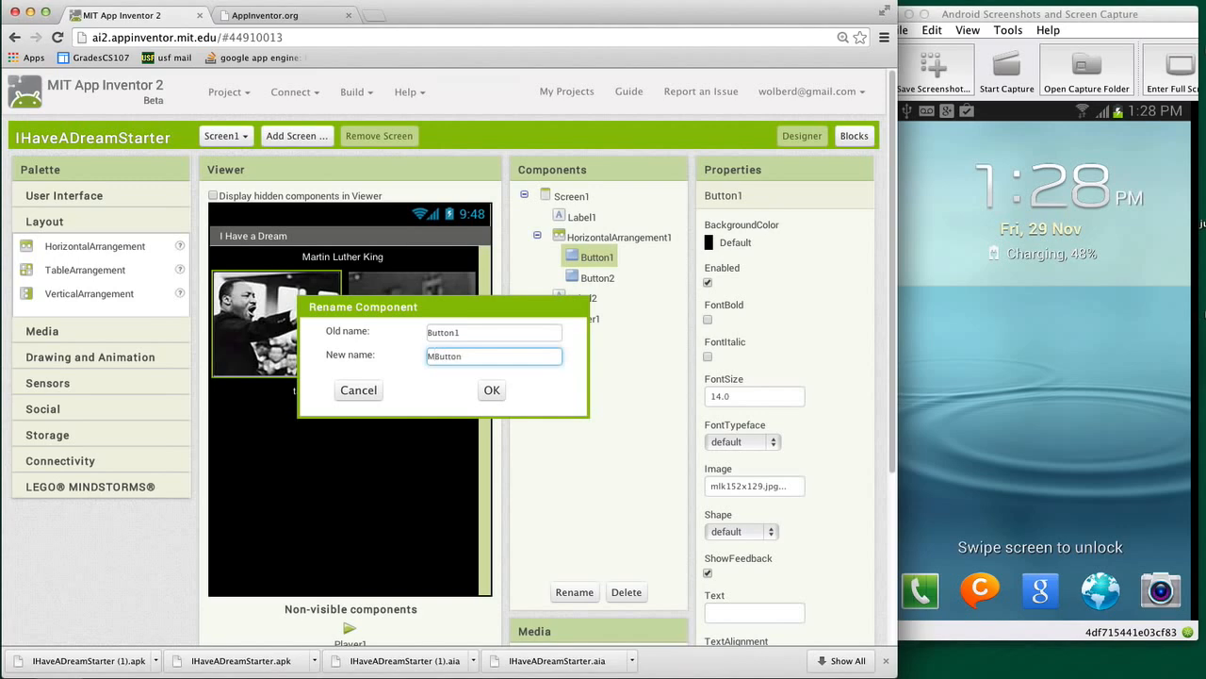
type("LK")
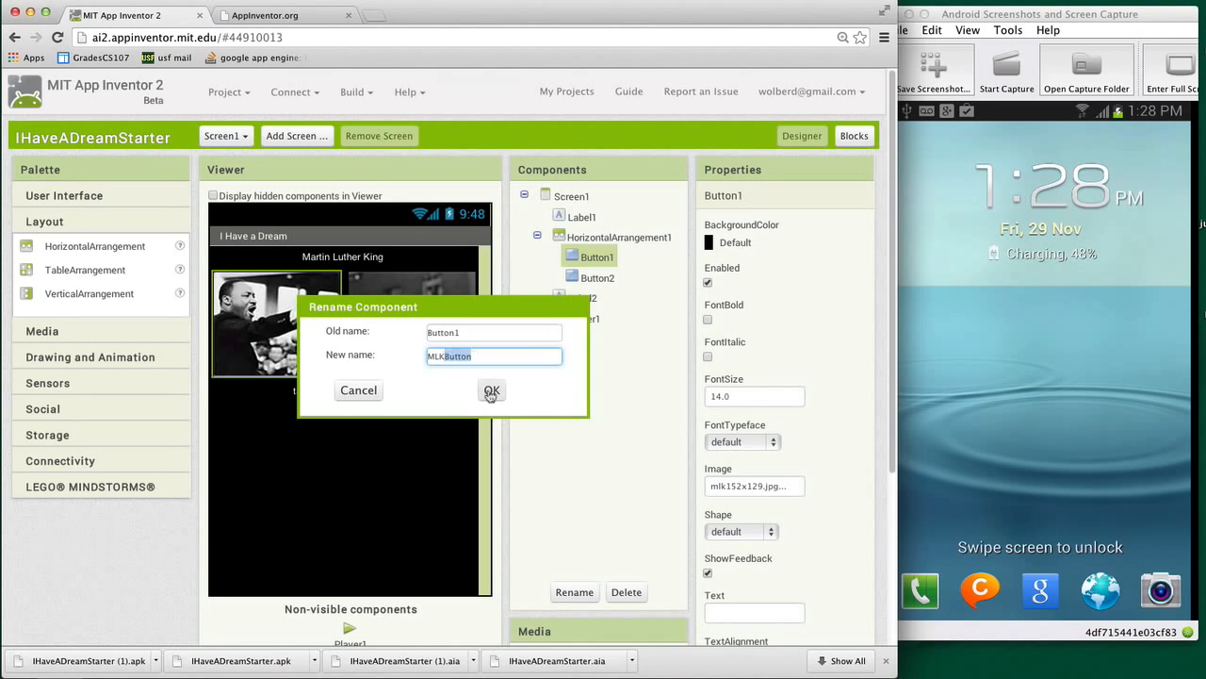
left_click(490, 390)
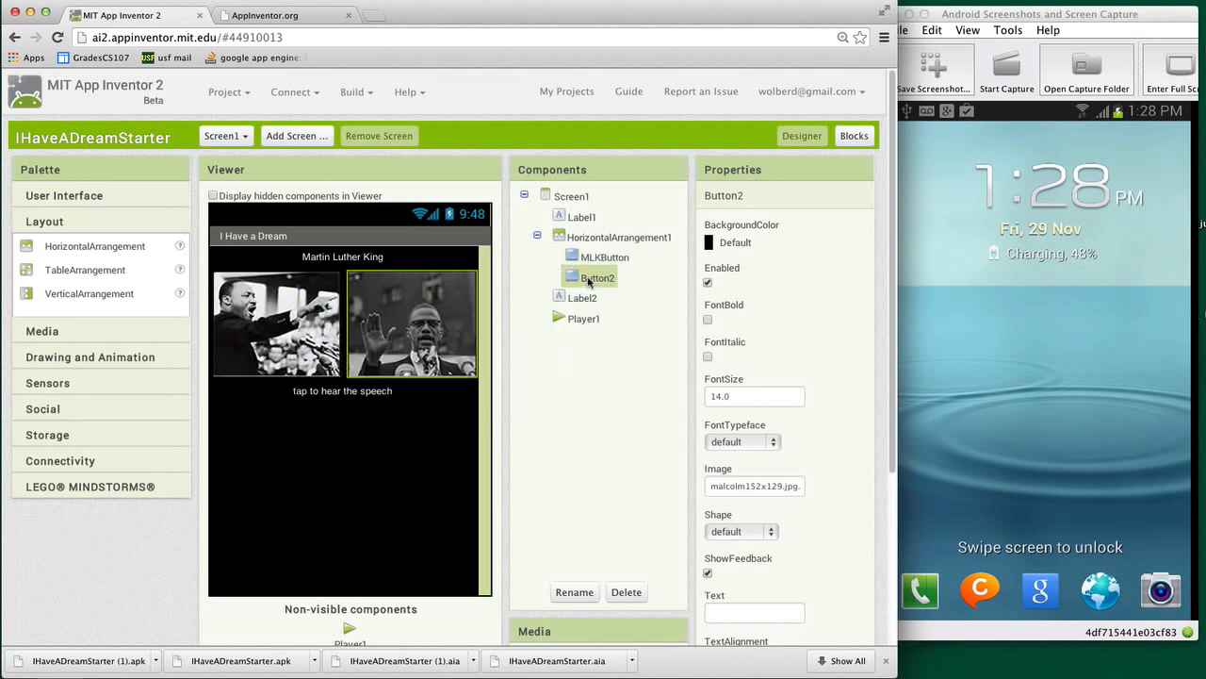
- Rename Button2 to MalcolmButton
left_click(573, 592)
type("MalcolmButton")
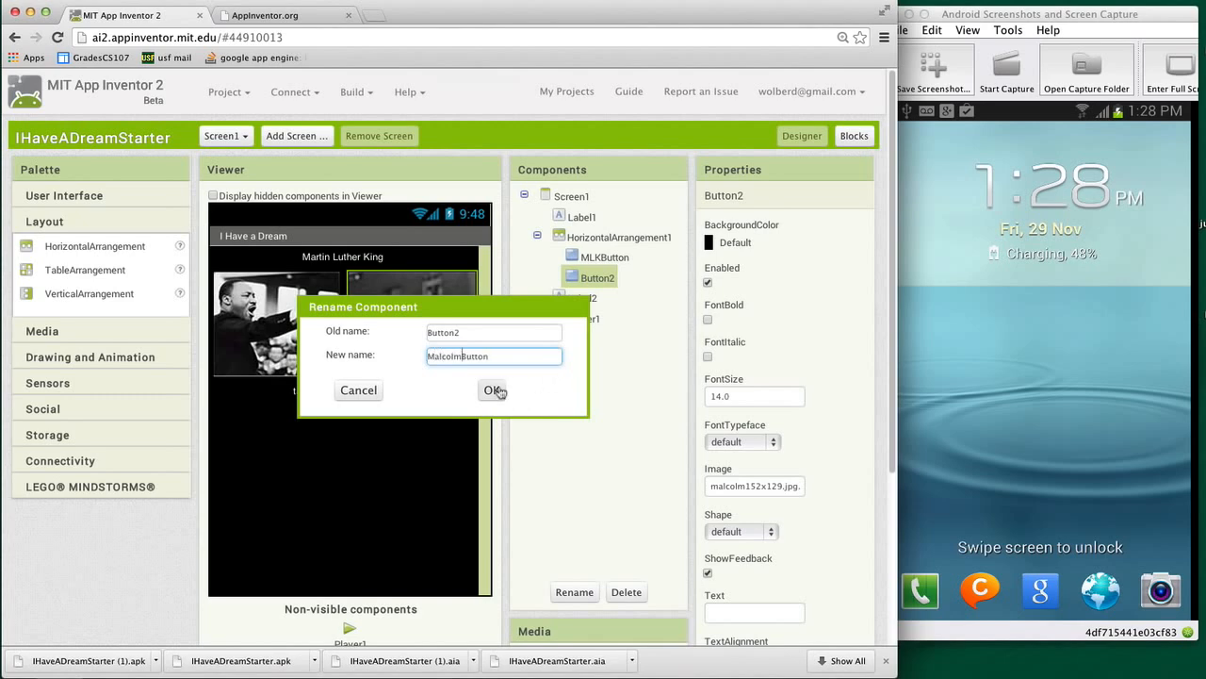
left_click(494, 388)
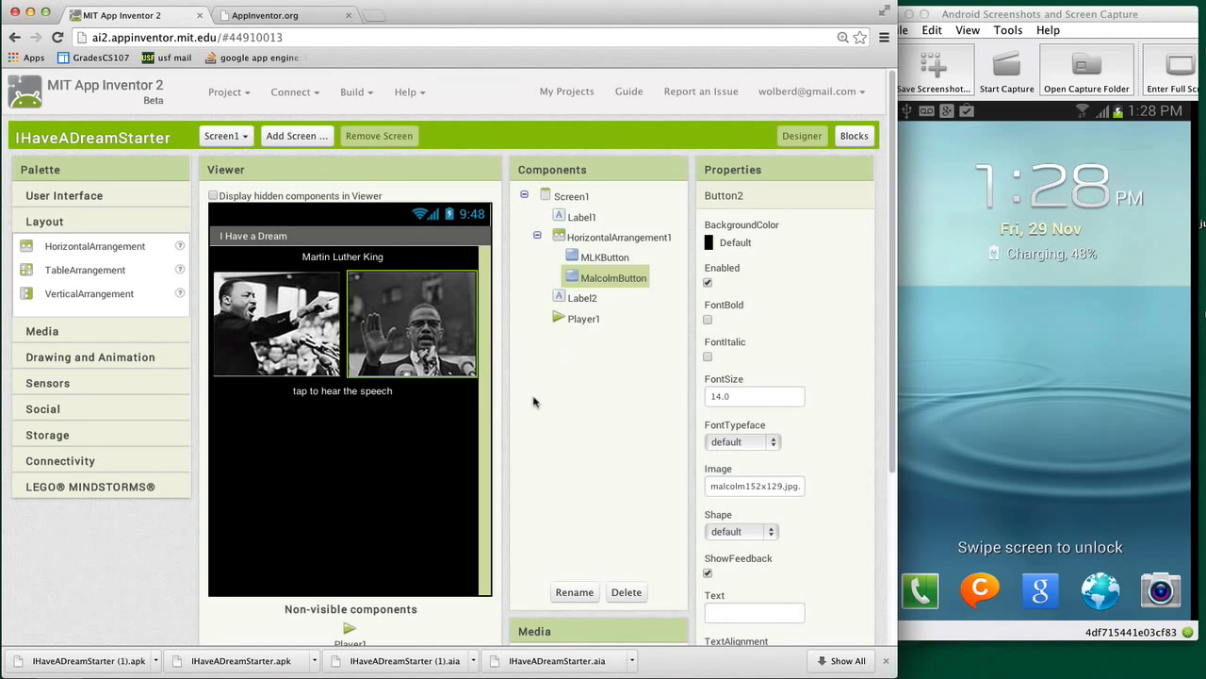
left_click(64, 194)
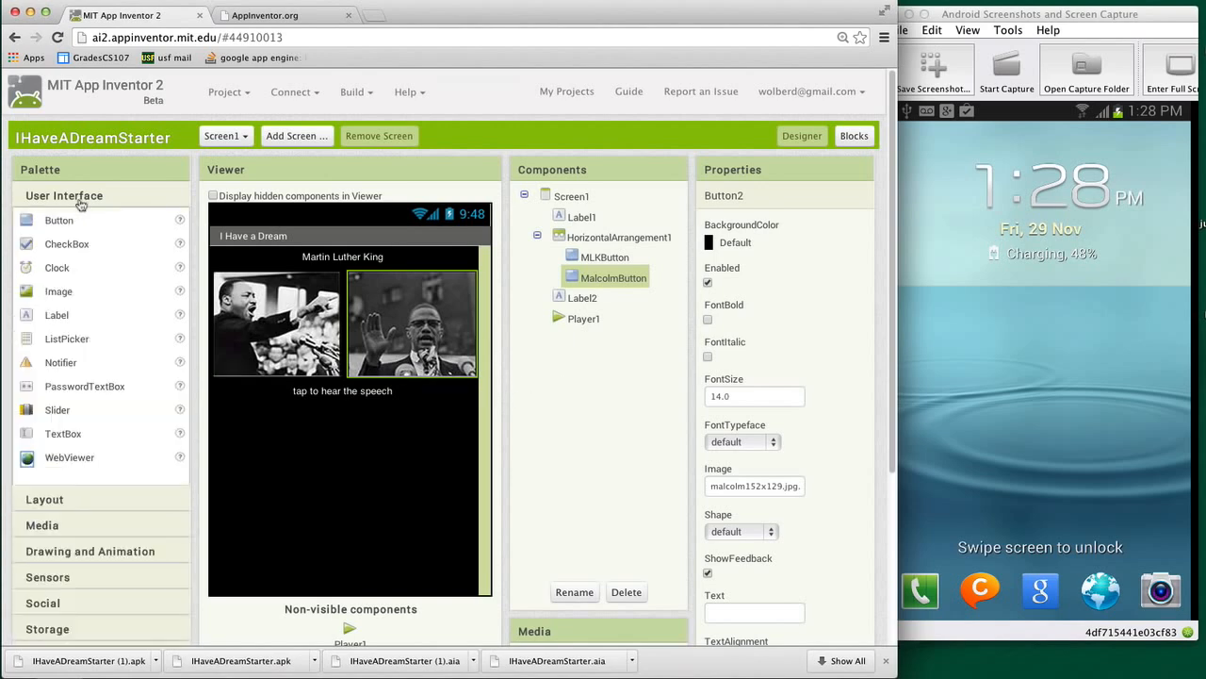
mouse_move(188, 273)
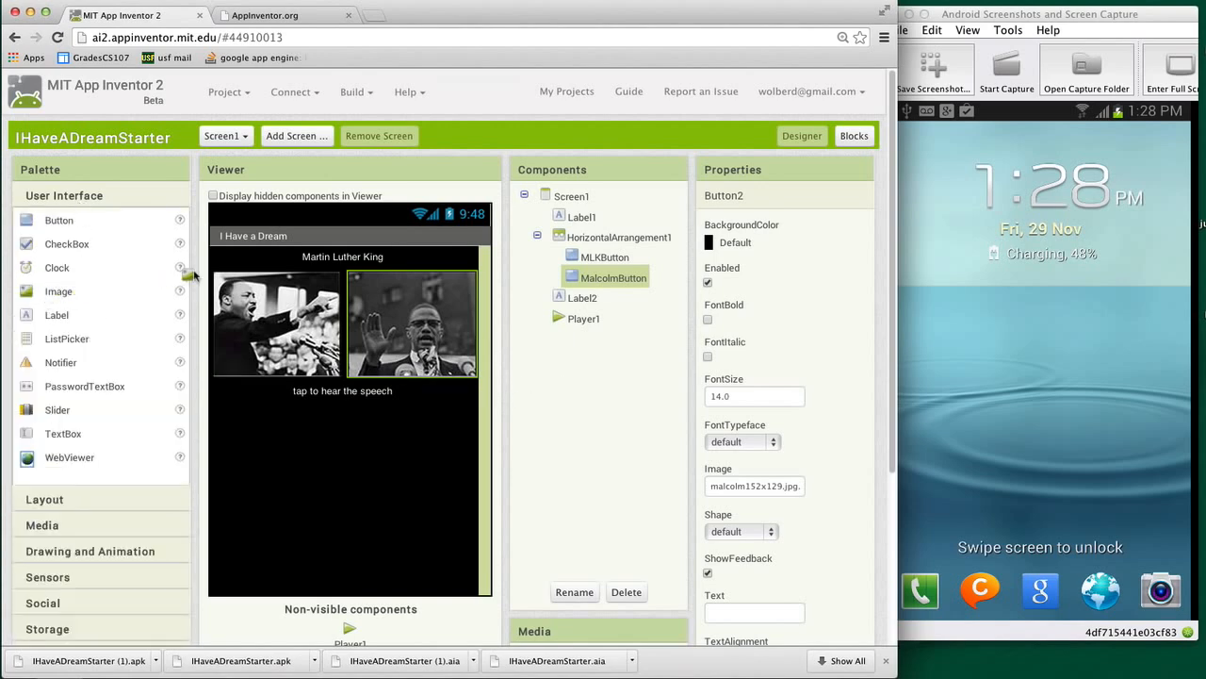
- Add an Image above the buttons with picture 228px-MLK_and_Malcolm_X_USNWR_cropped.jpg
left_click(585, 237)
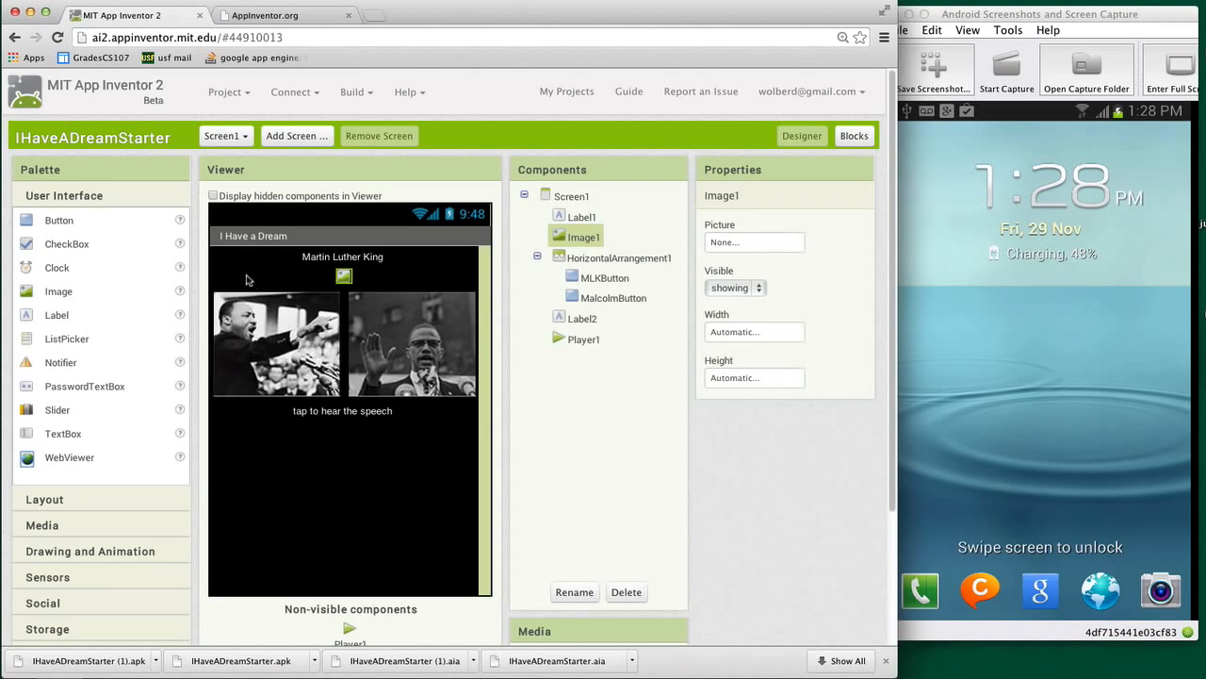
mouse_move(343, 278)
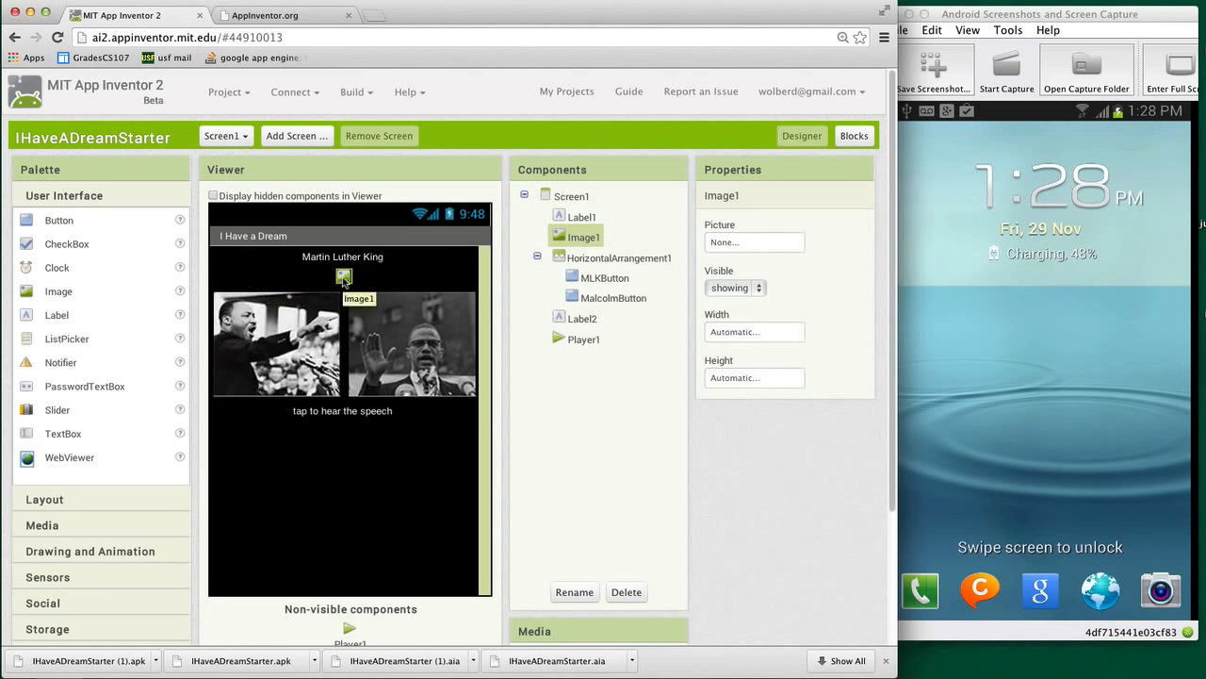
mouse_move(512, 262)
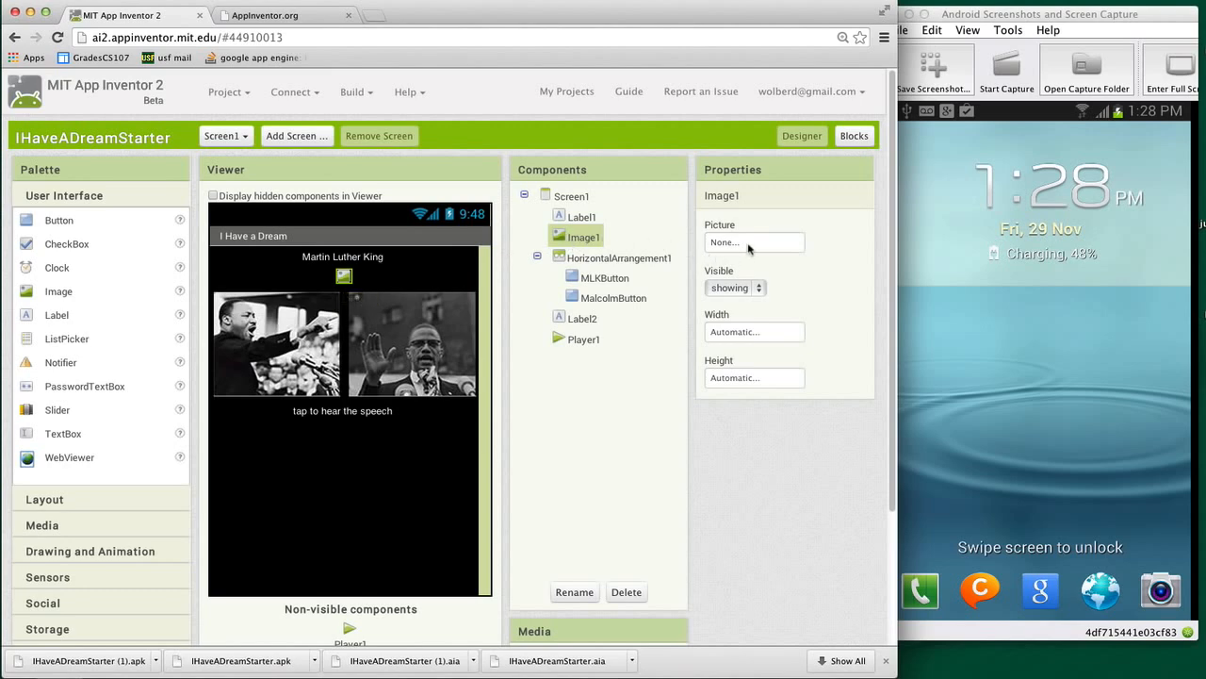
left_click(754, 242)
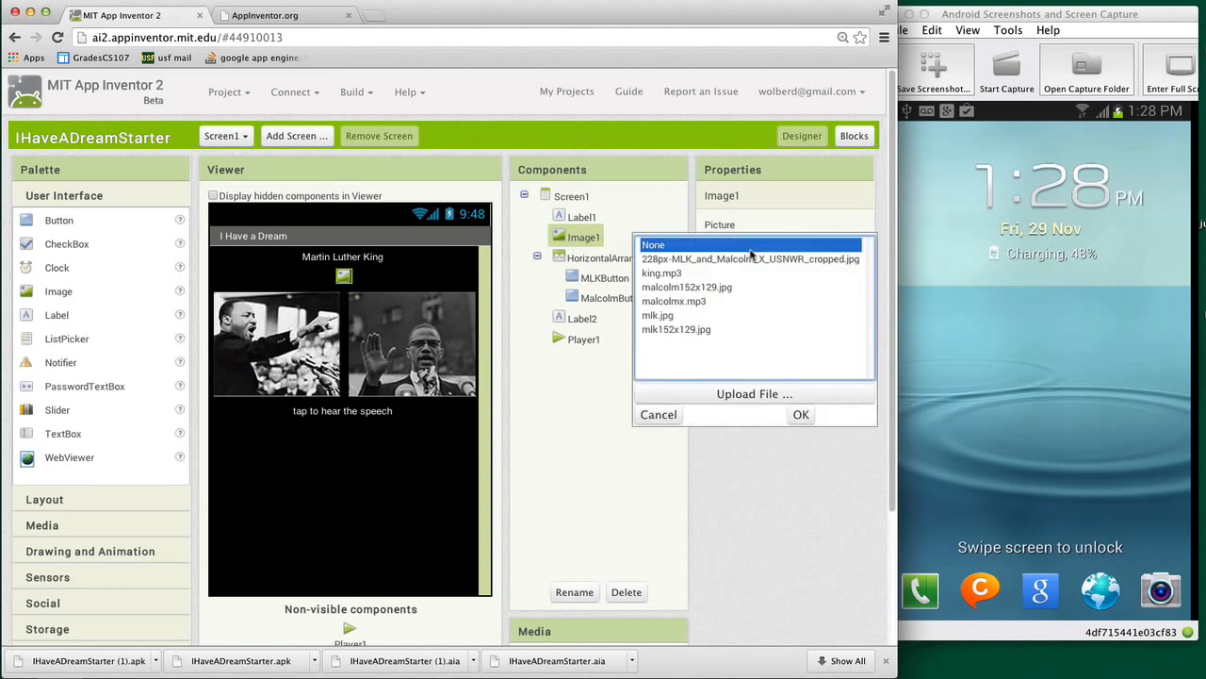
left_click(750, 259)
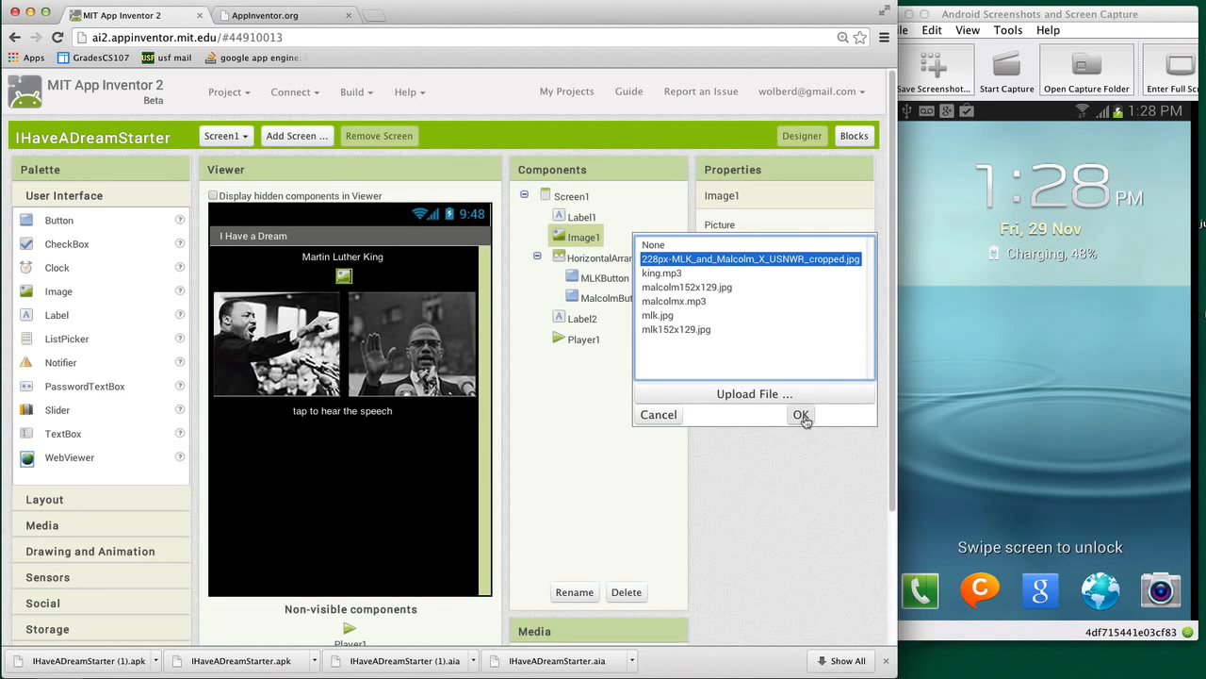
left_click(799, 415)
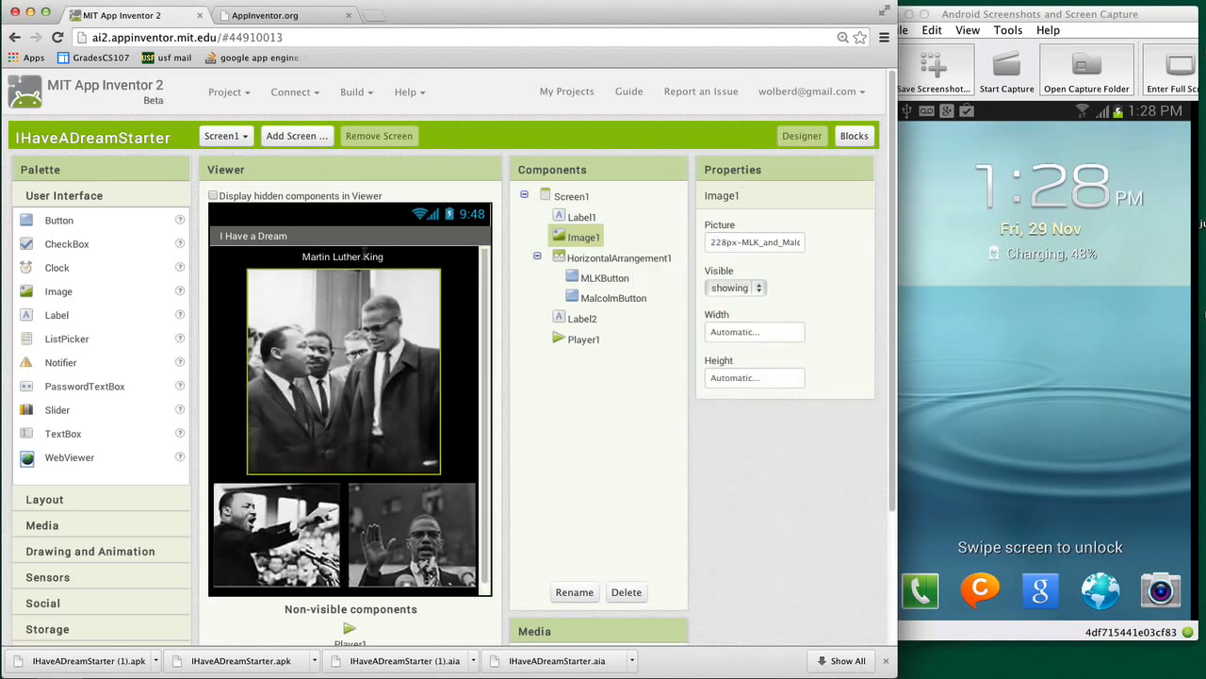
left_click(581, 216)
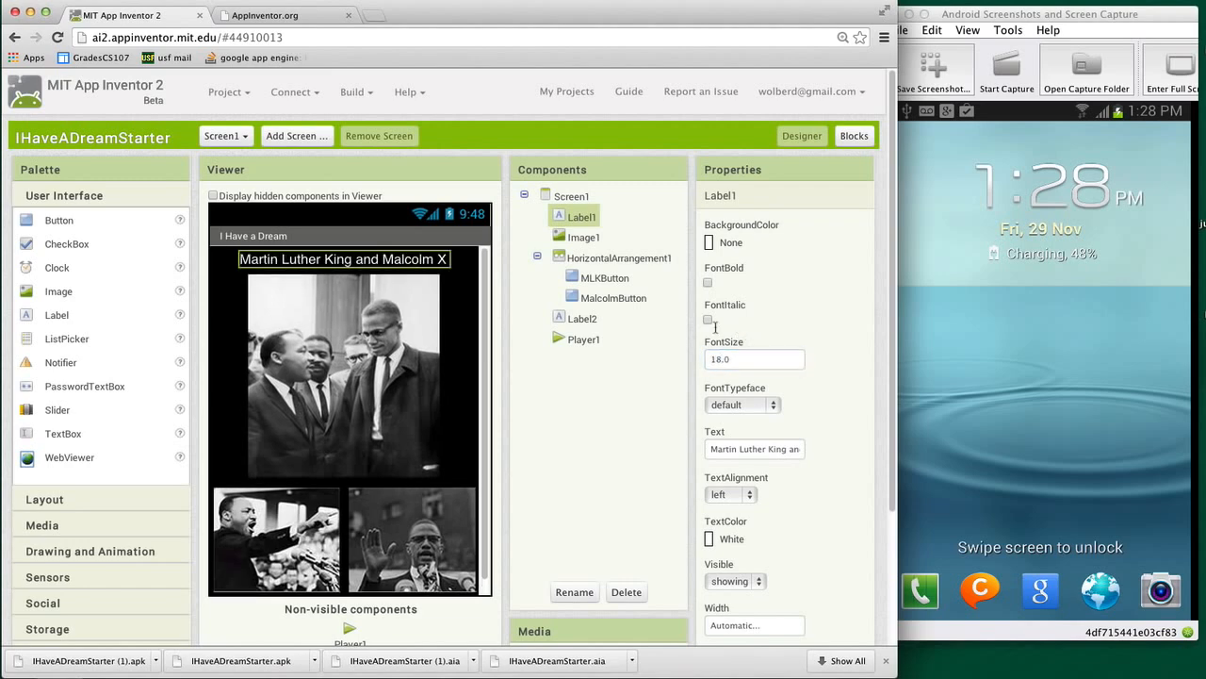
- Change Label2's text to 'tap to hear each speech'
left_click(709, 282)
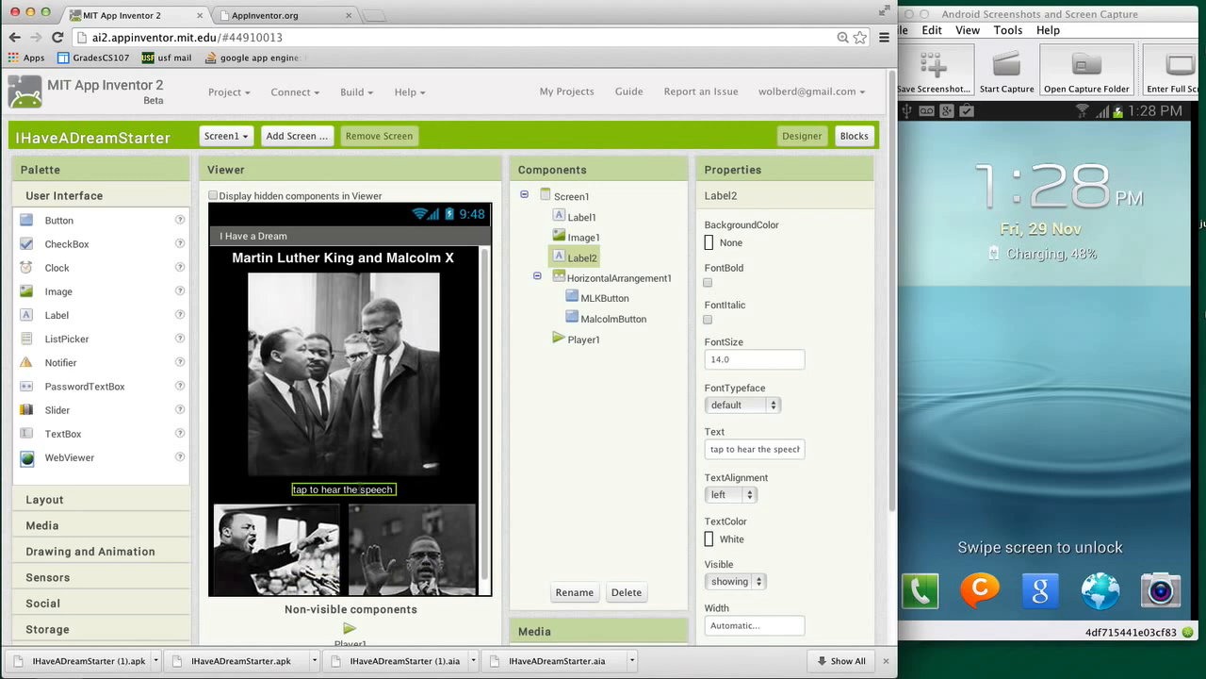
mouse_move(664, 484)
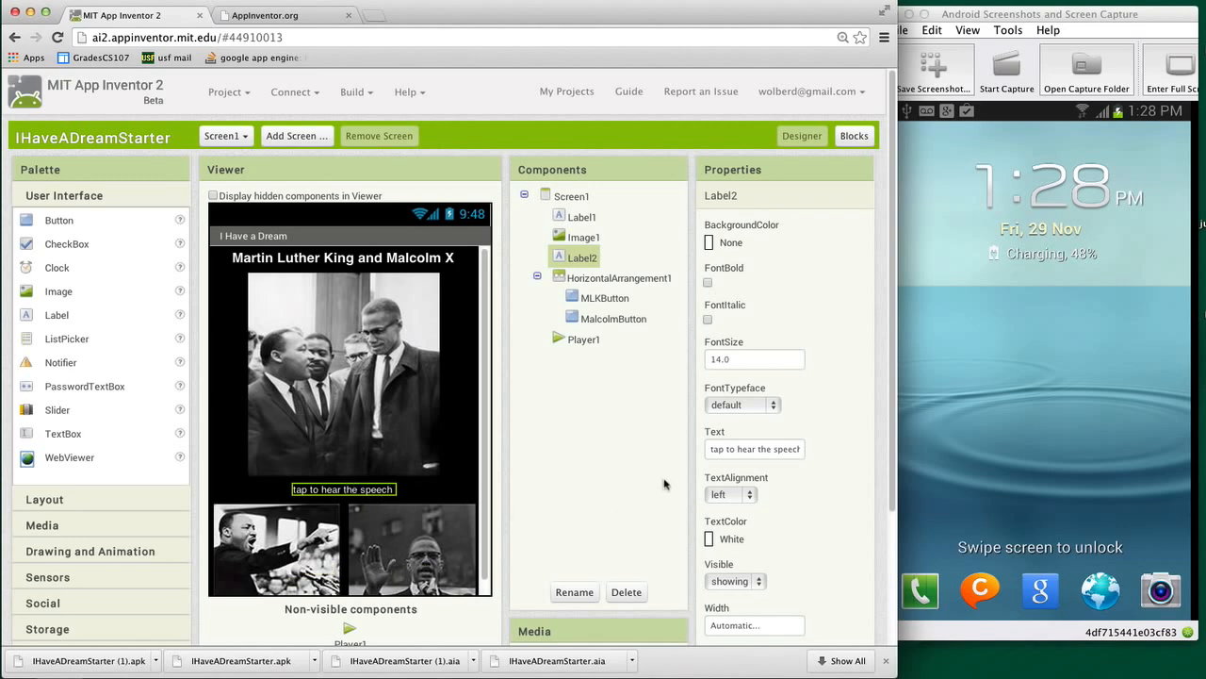
left_click(754, 448)
type("eac")
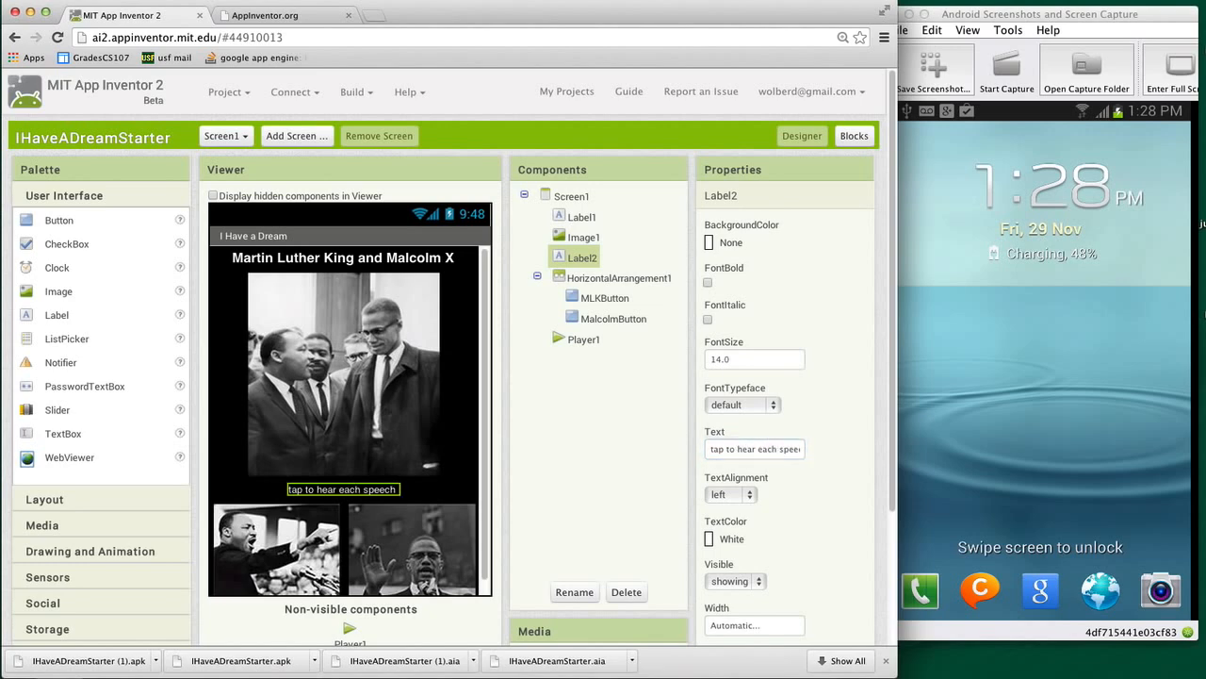
mouse_move(452, 543)
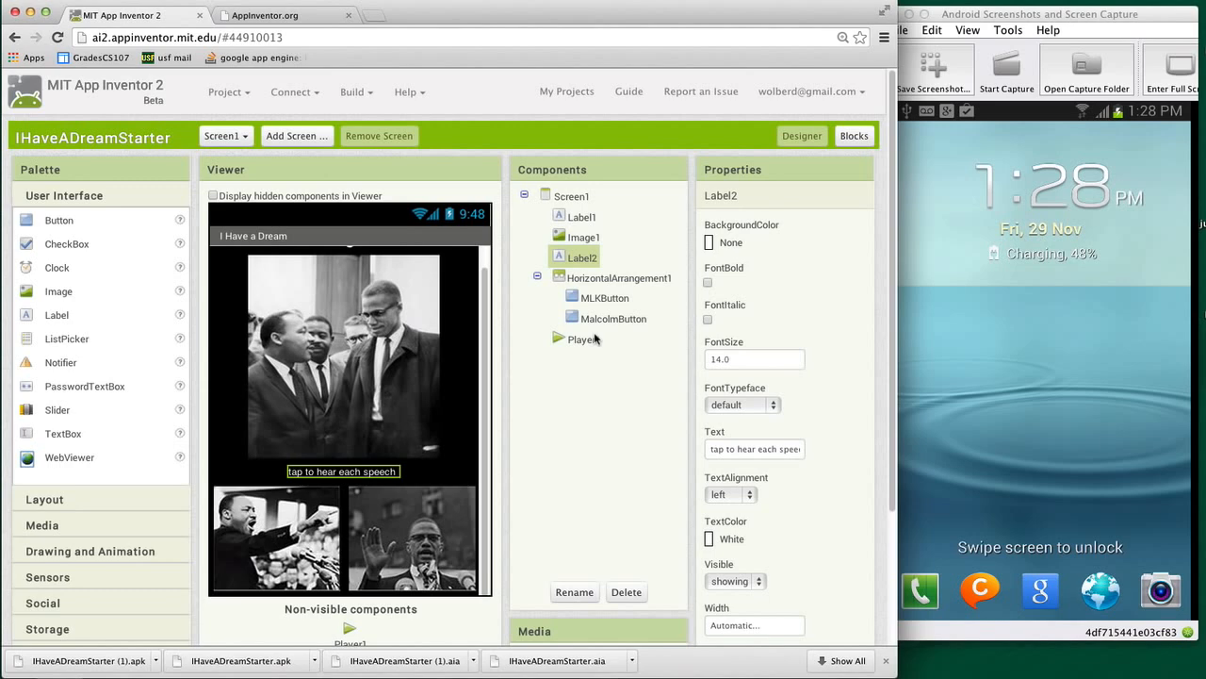
- Rename Player1 to MLKPlayer, correcting a typo on the second try
left_click(584, 339)
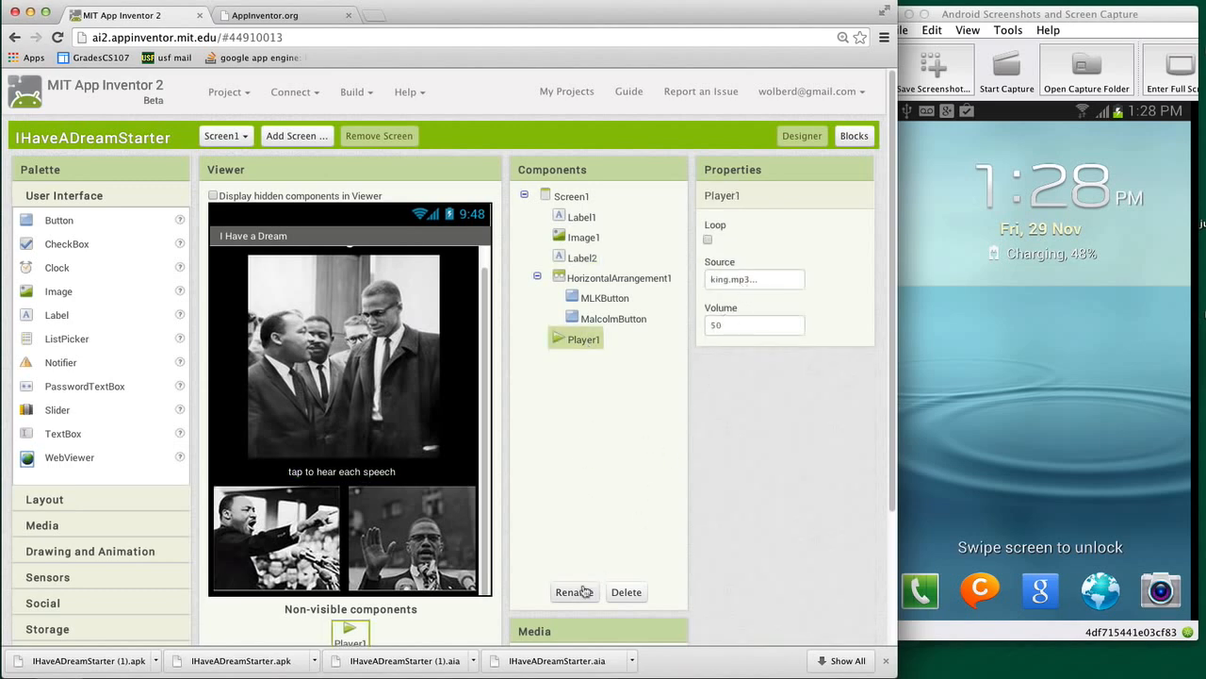
left_click(573, 592)
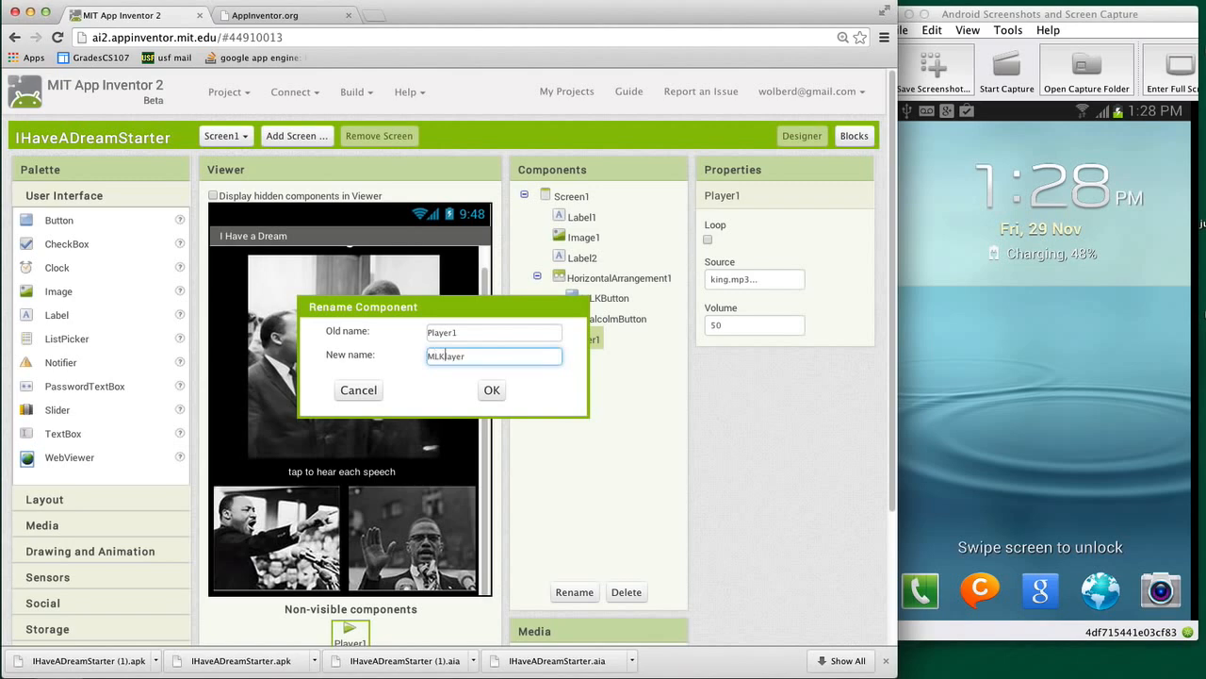
left_click(490, 388)
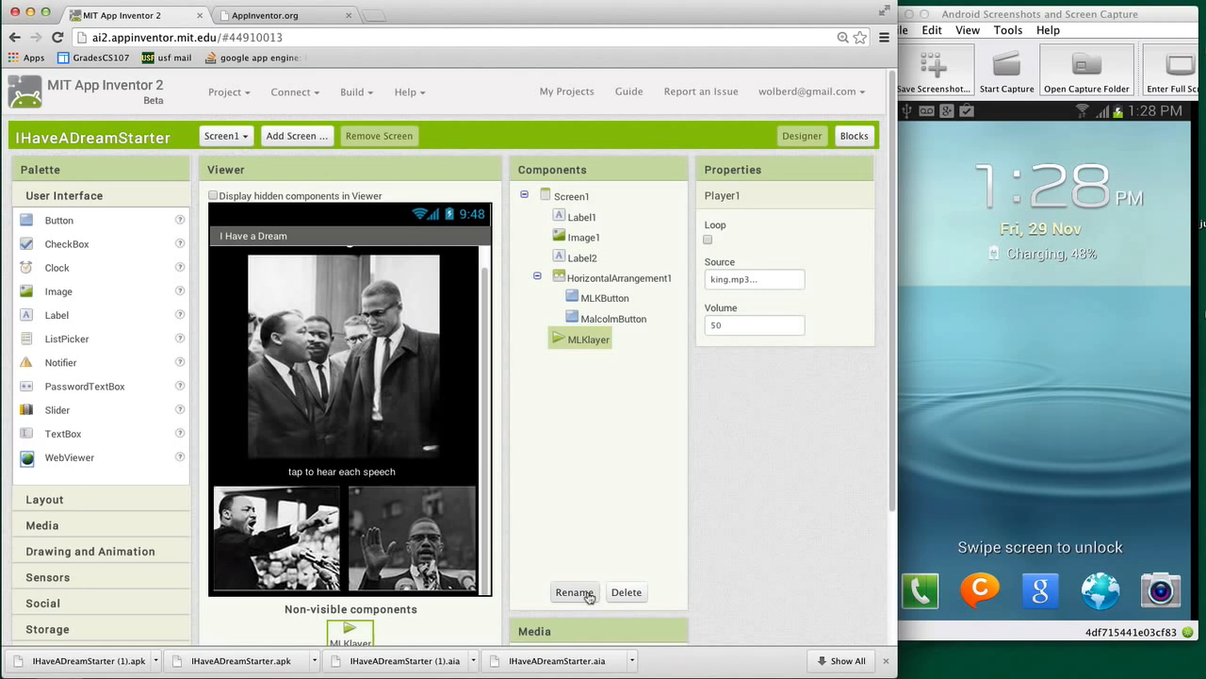
left_click(573, 592)
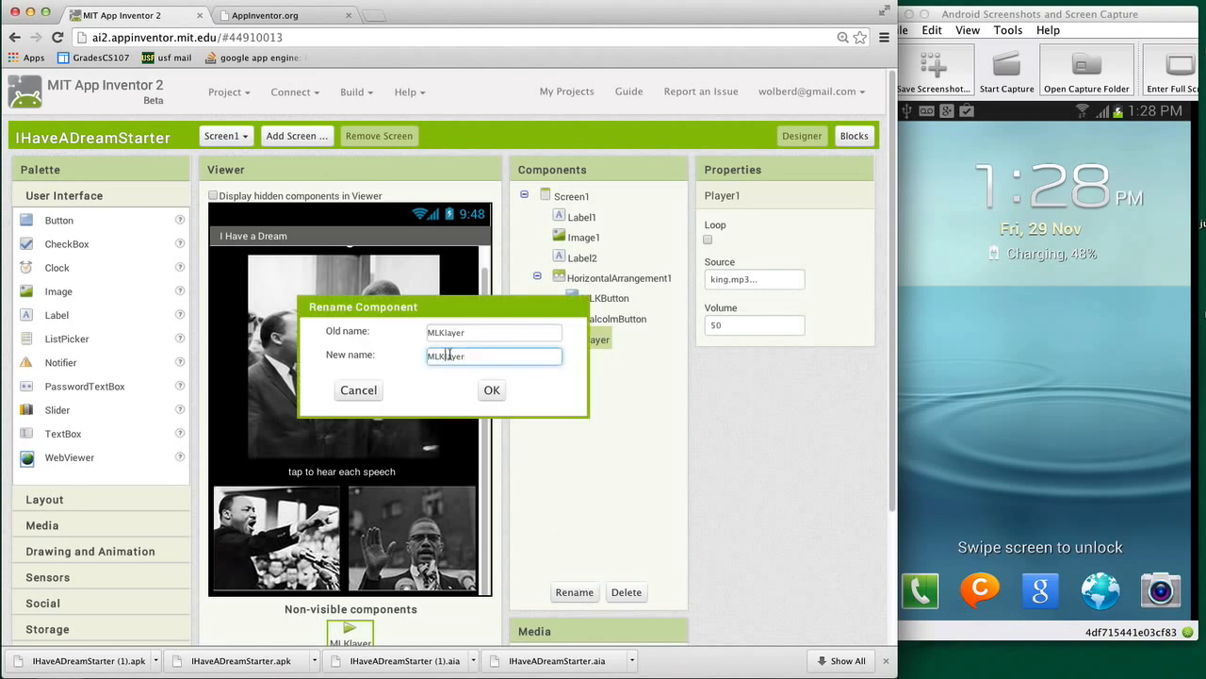
left_click(490, 388)
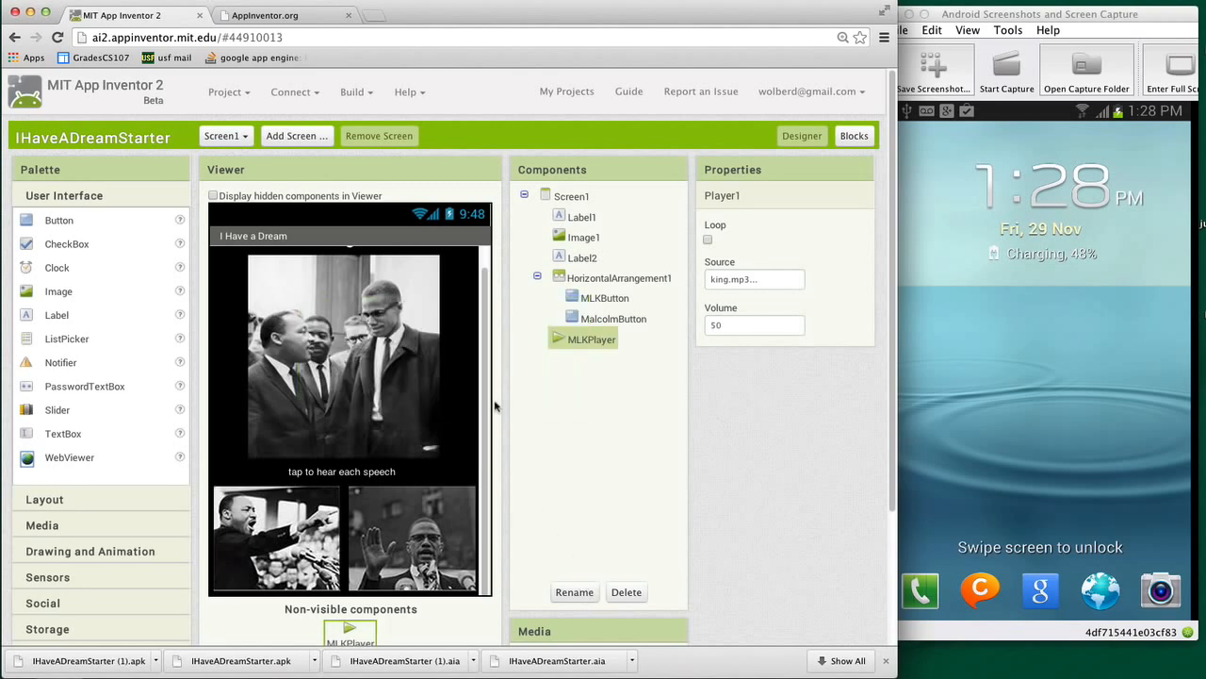
mouse_move(141, 539)
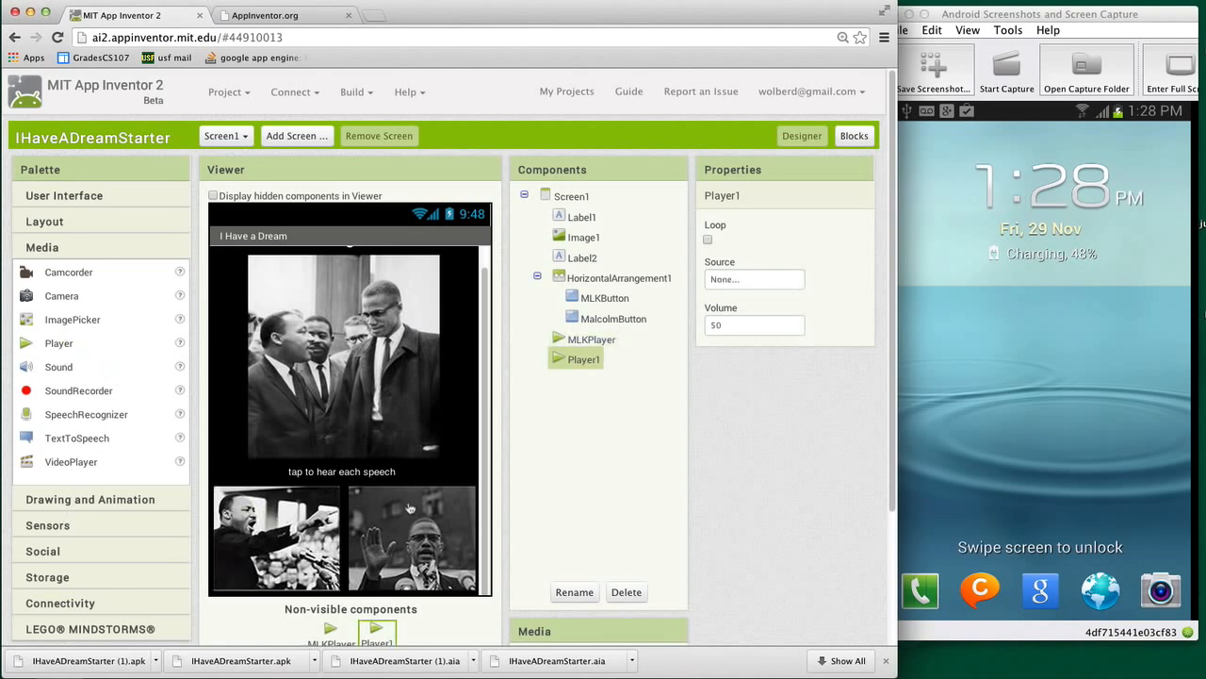
- Rename the new second player to MalcolmPlayer
left_click(573, 592)
type("MalcolmPlayer")
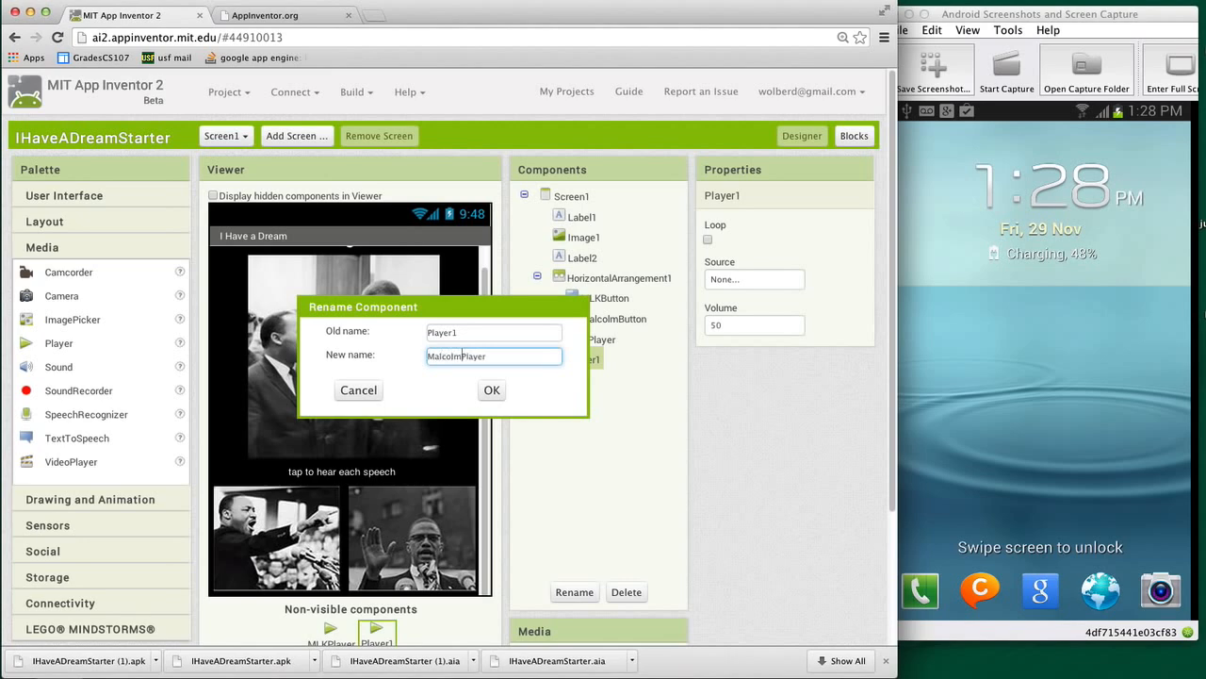
left_click(491, 388)
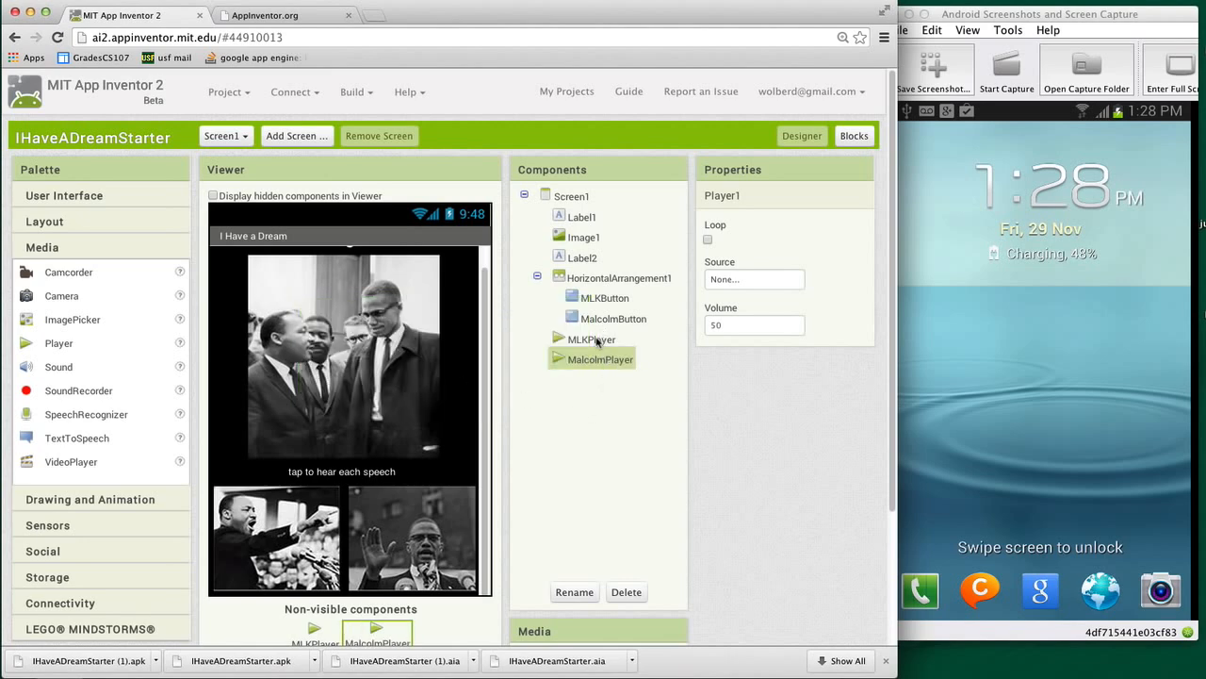
- Set MalcolmPlayer's Source to the malcolmx mp3 after checking MLKPlayer's file
left_click(592, 339)
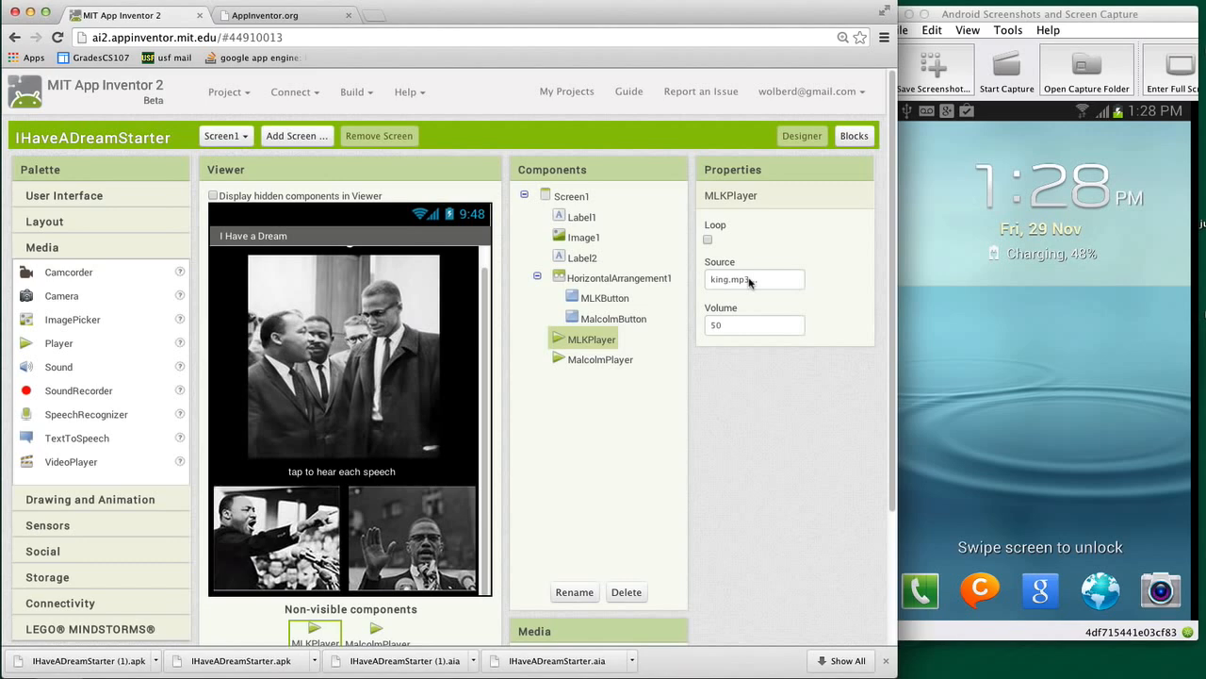
left_click(599, 358)
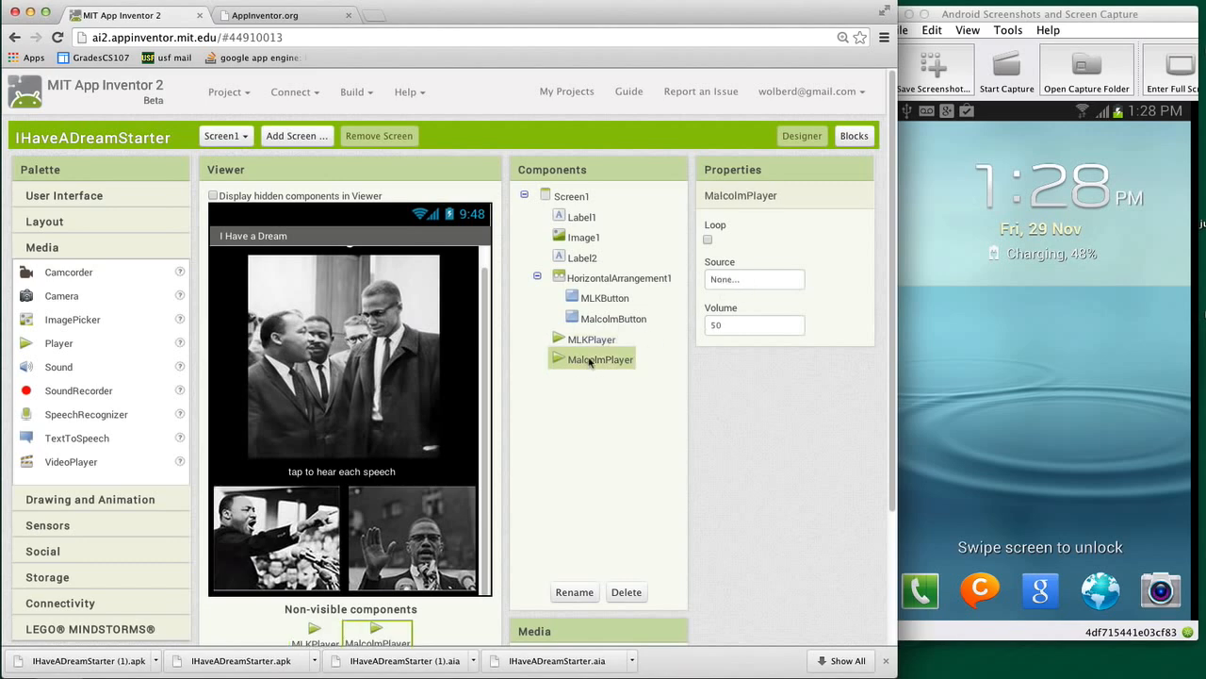
left_click(753, 279)
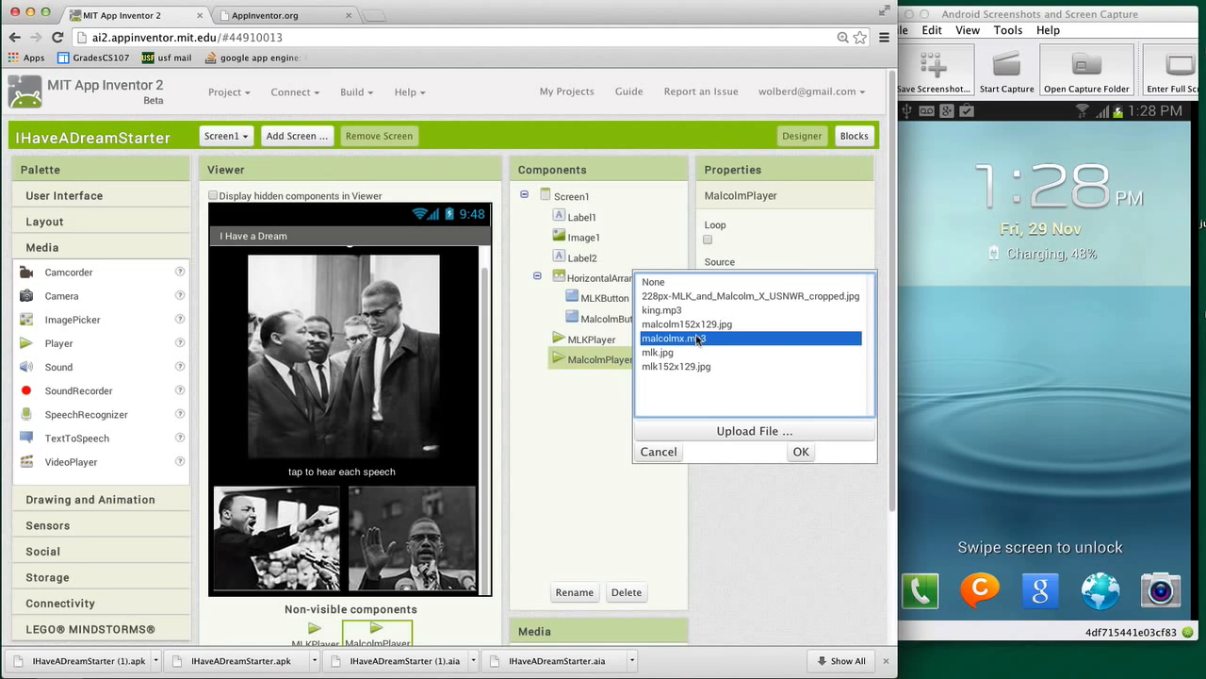
left_click(800, 452)
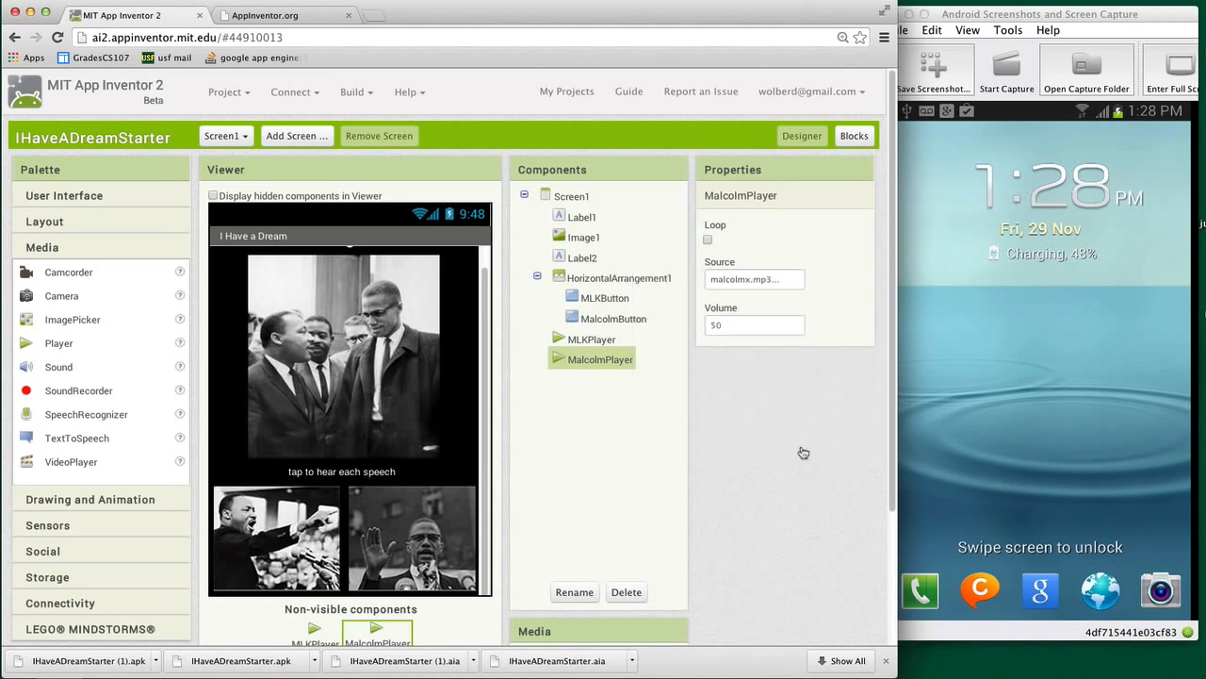
mouse_move(588, 425)
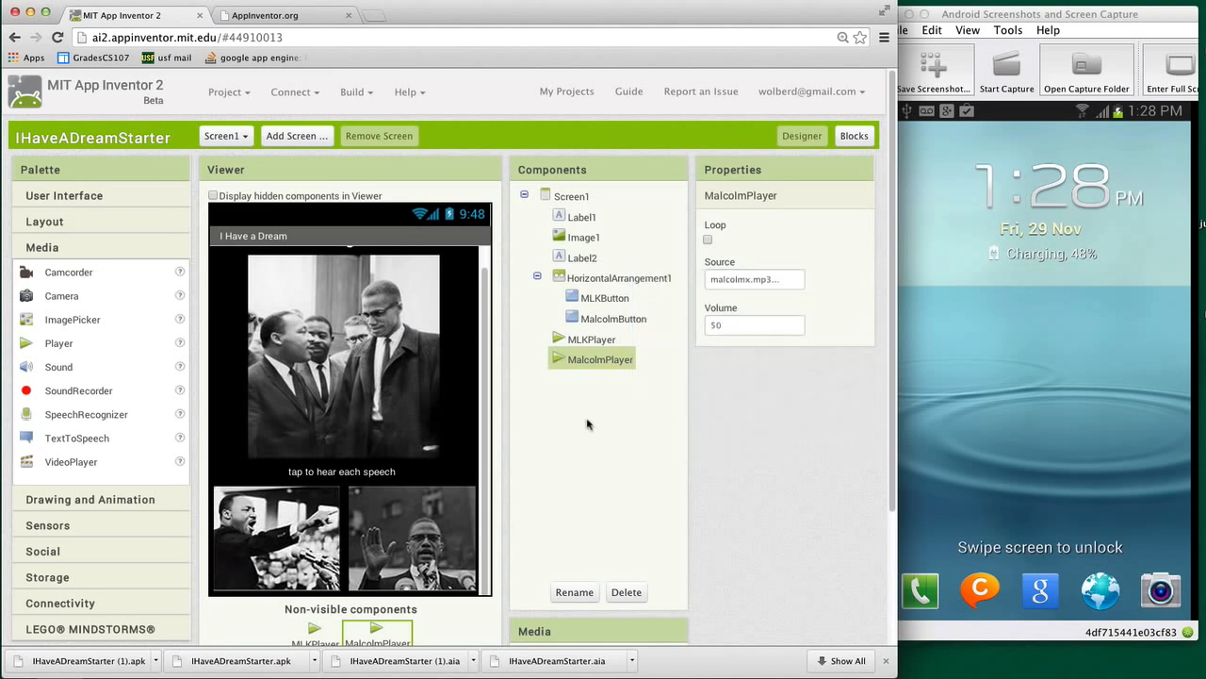
mouse_move(462, 419)
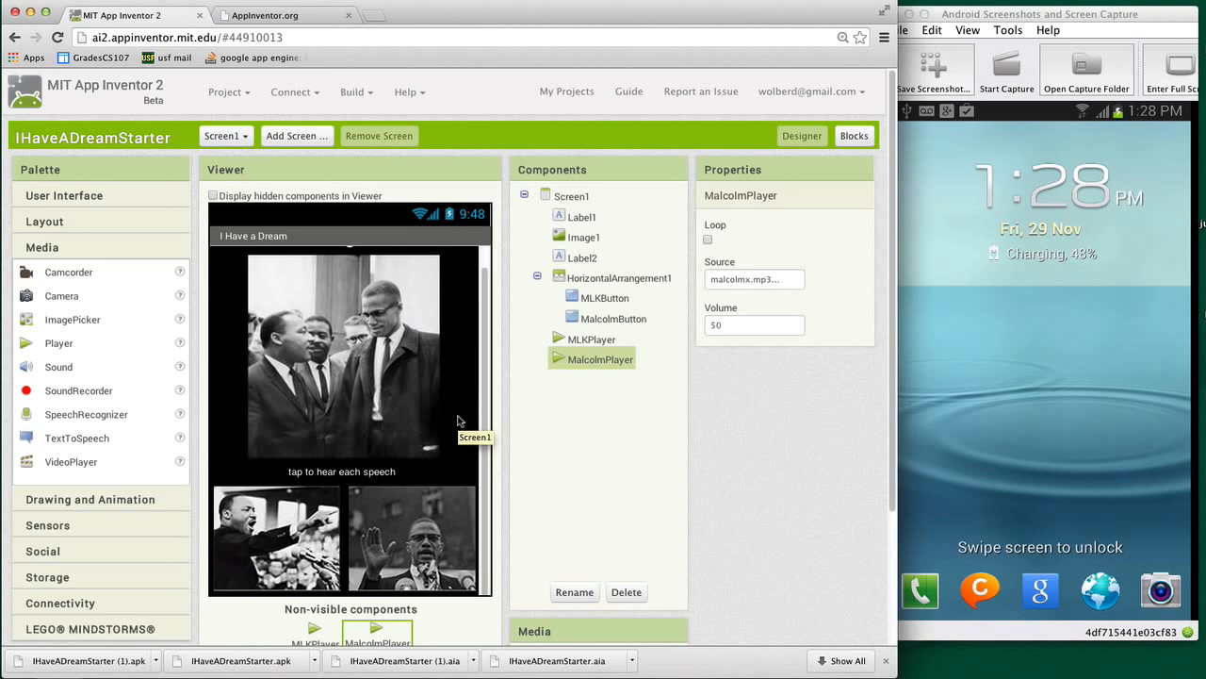
mouse_move(551, 430)
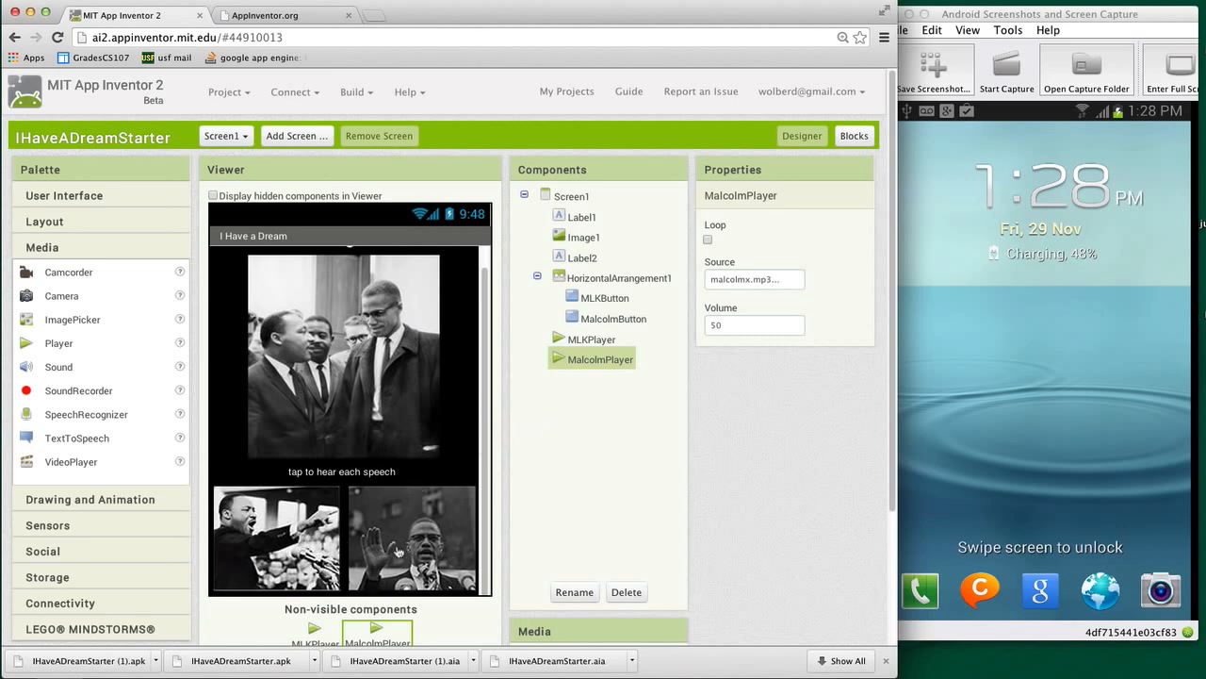
mouse_move(396, 547)
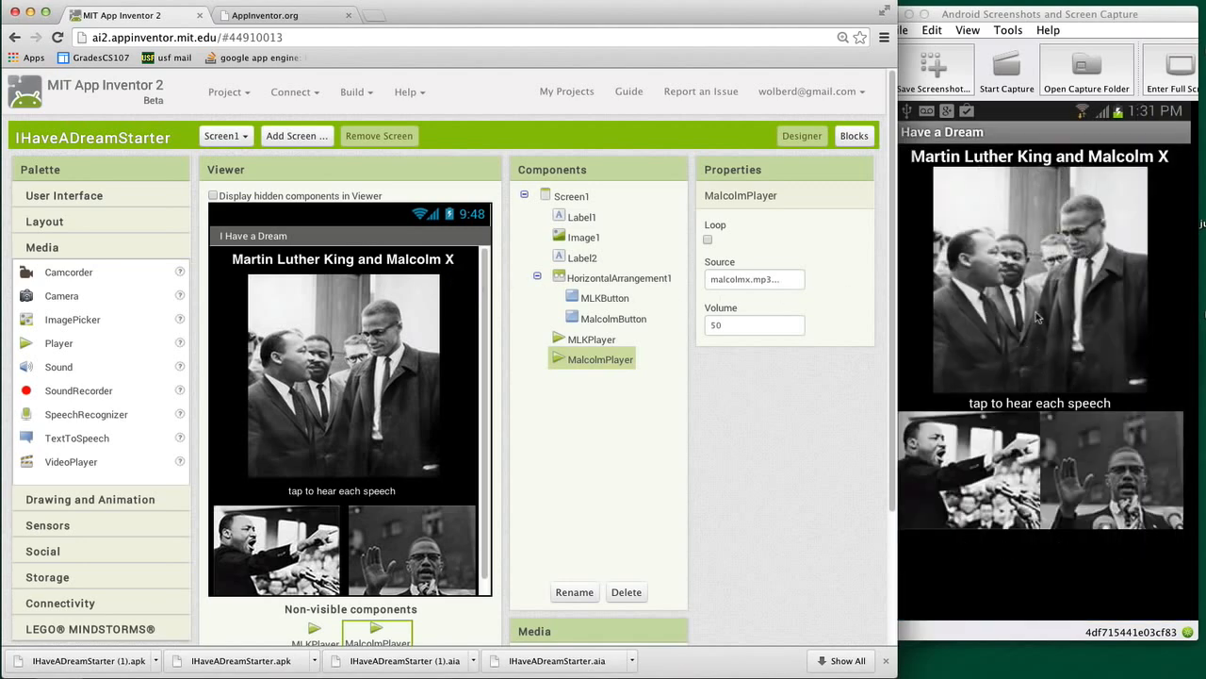
mouse_move(1033, 339)
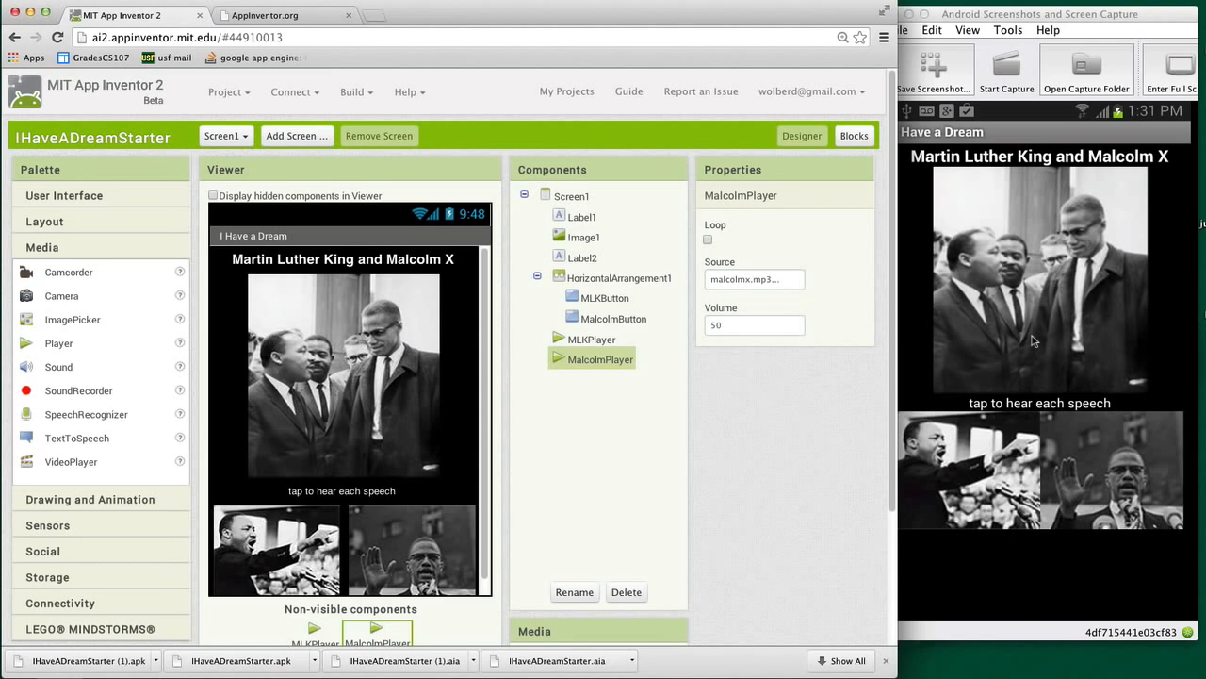
mouse_move(1027, 328)
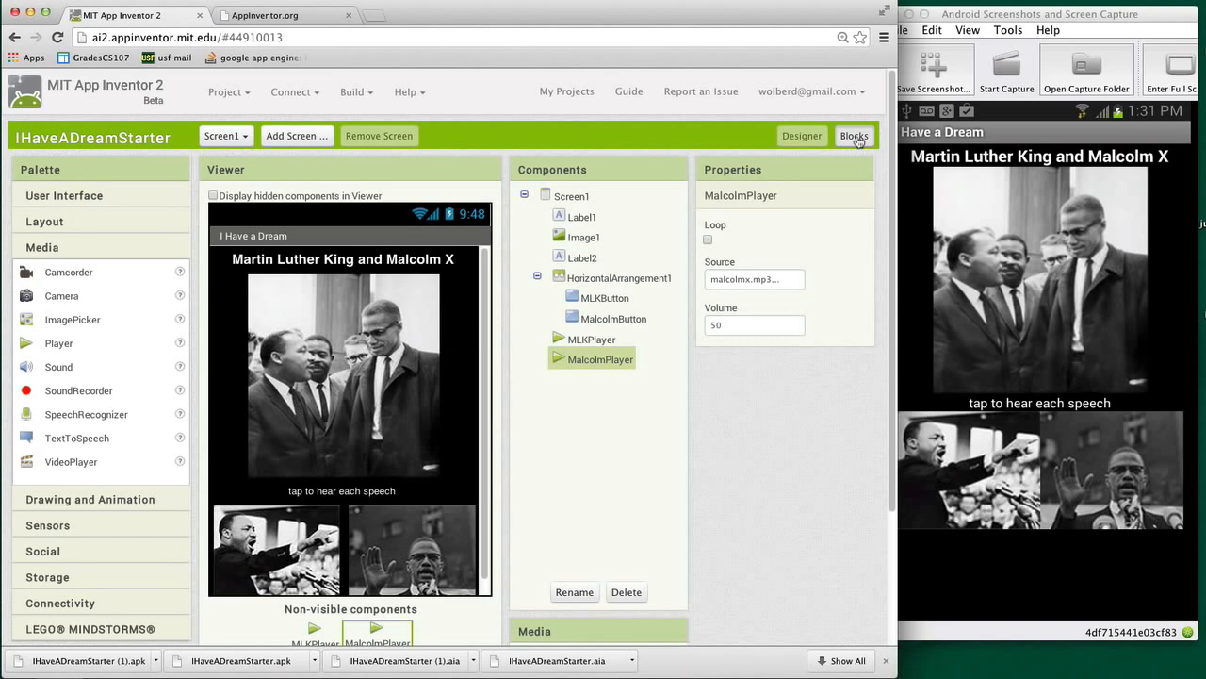
- Add a when MalcolmButton.Click block calling MalcolmPlayer.Start beside the MLKButton handler
left_click(854, 136)
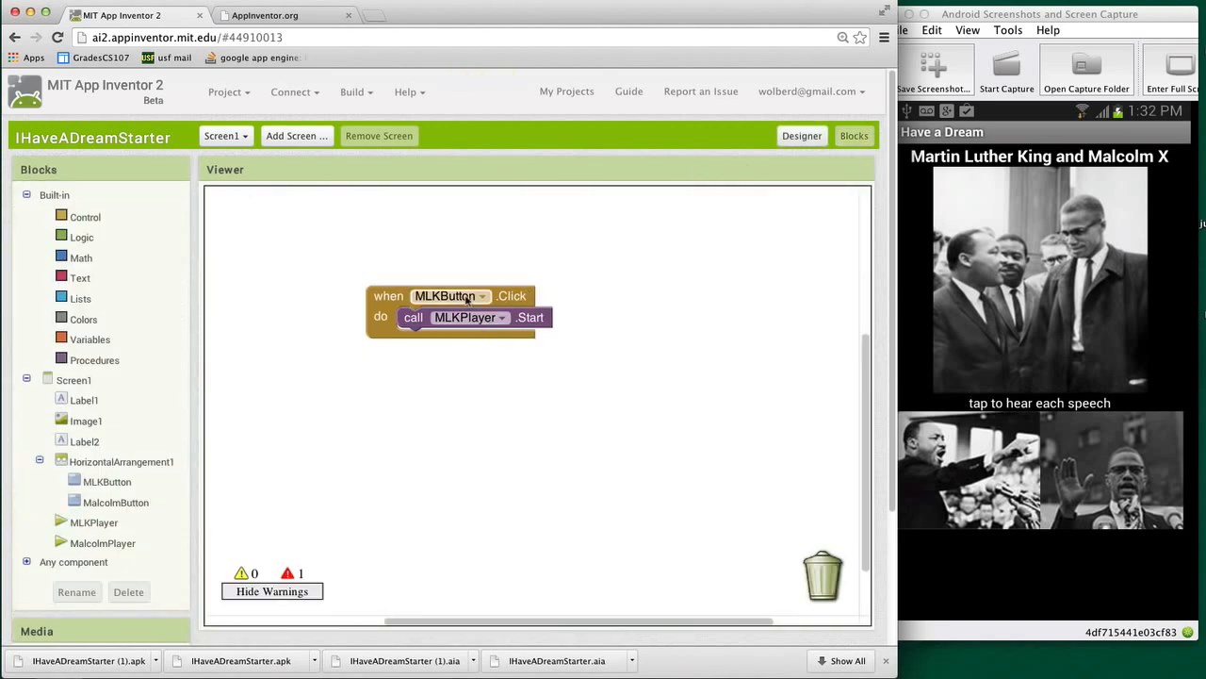
mouse_move(419, 298)
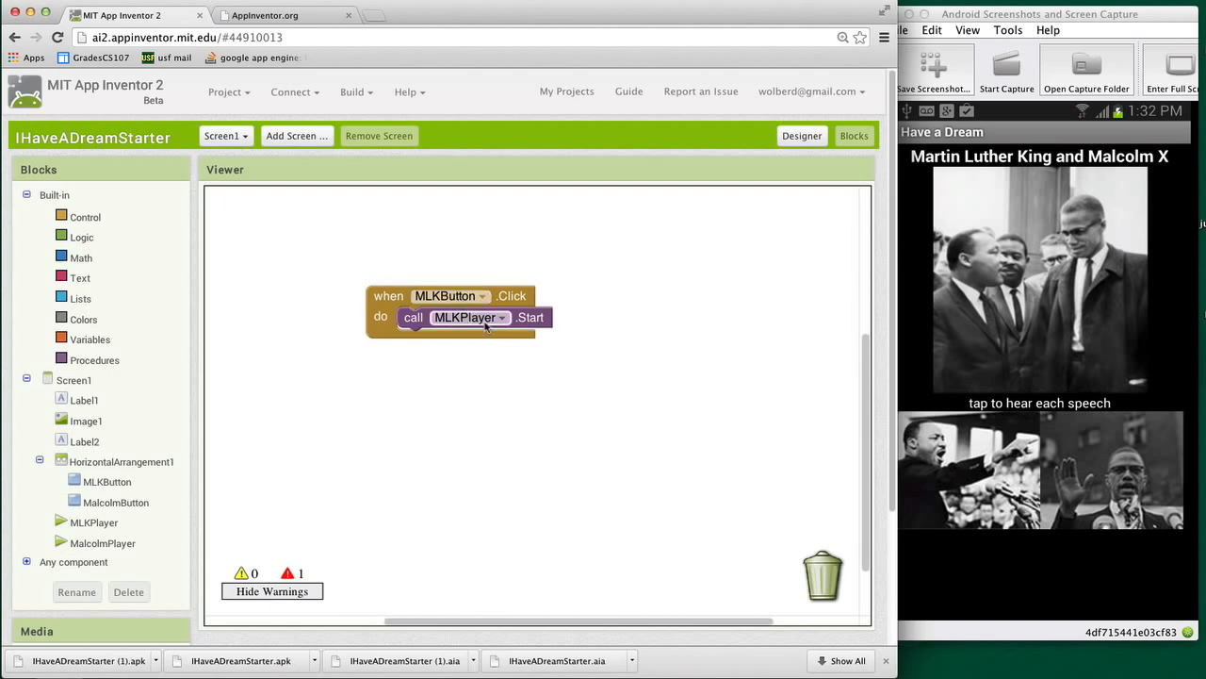
left_click_drag(452, 306, 339, 291)
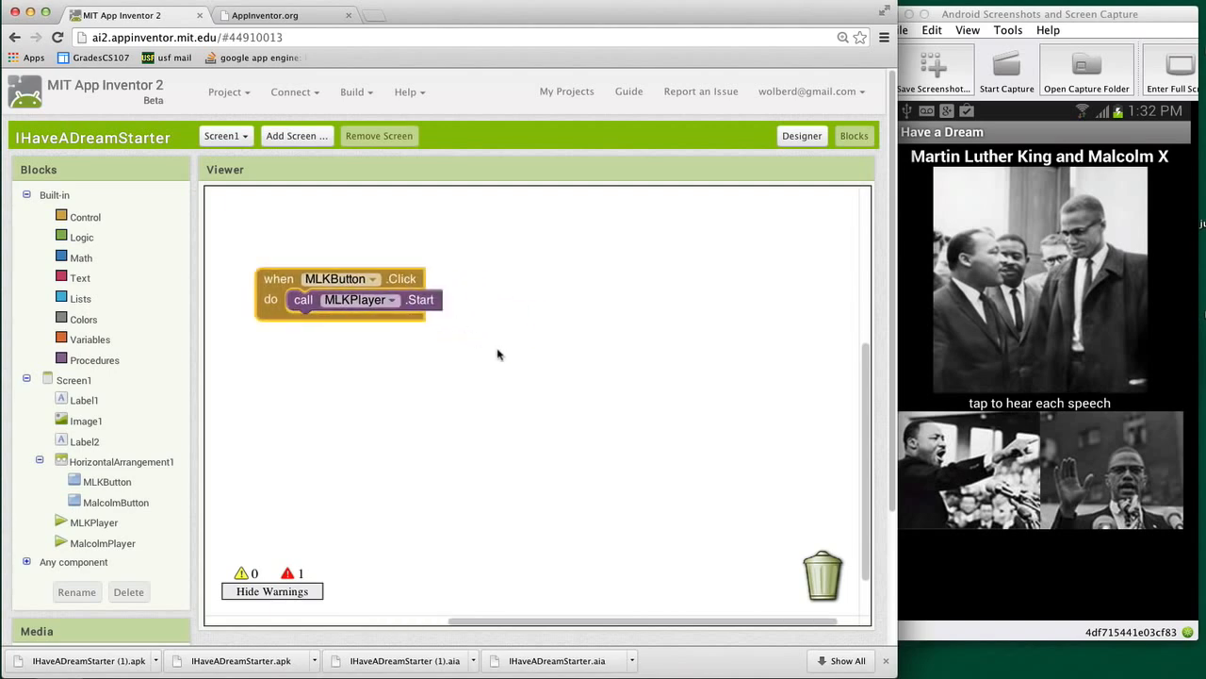
left_click(117, 501)
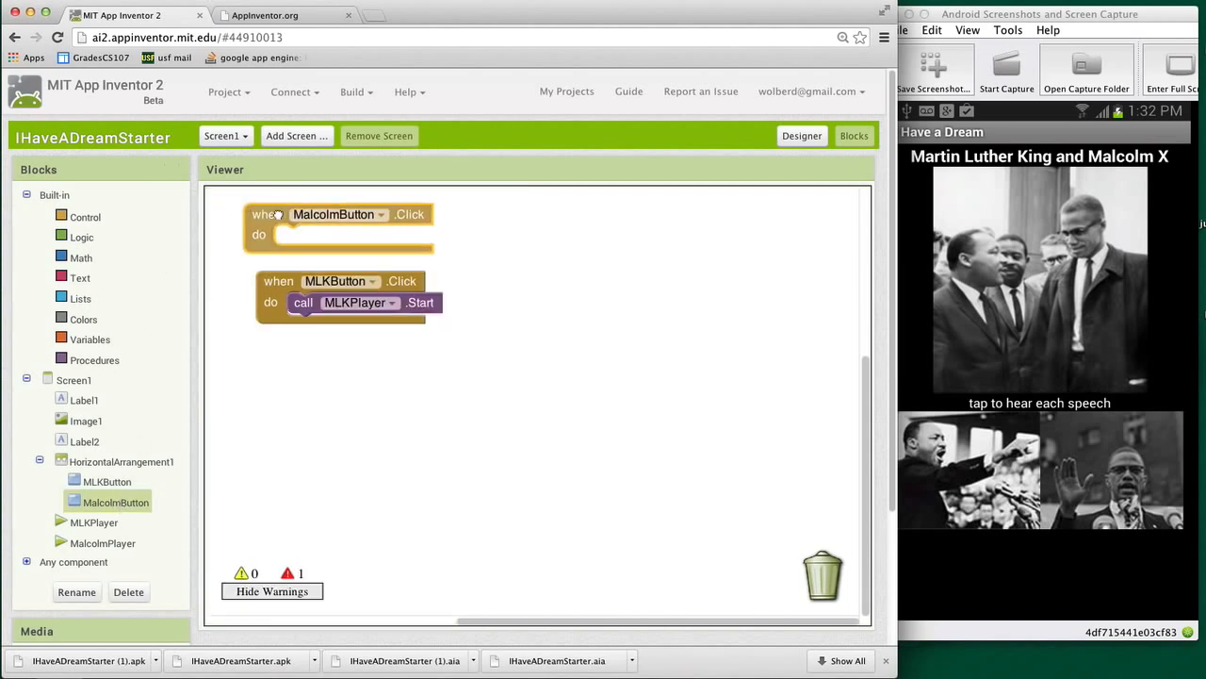
left_click_drag(339, 215, 562, 283)
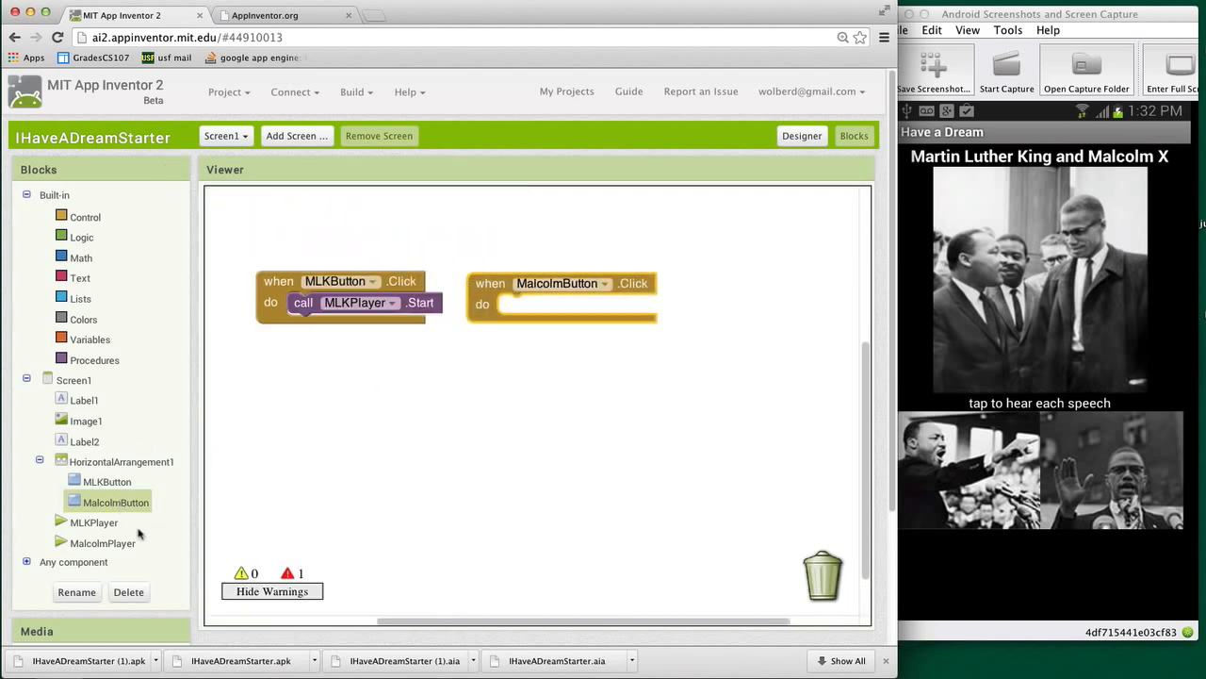
left_click(104, 543)
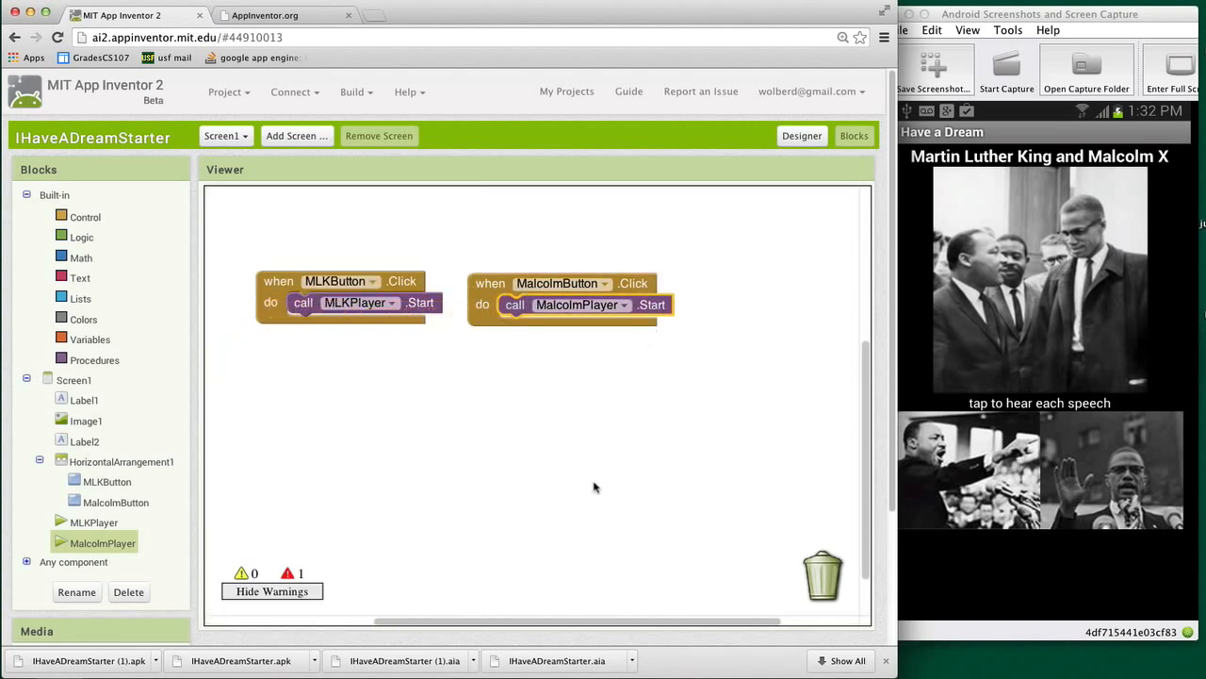
mouse_move(509, 482)
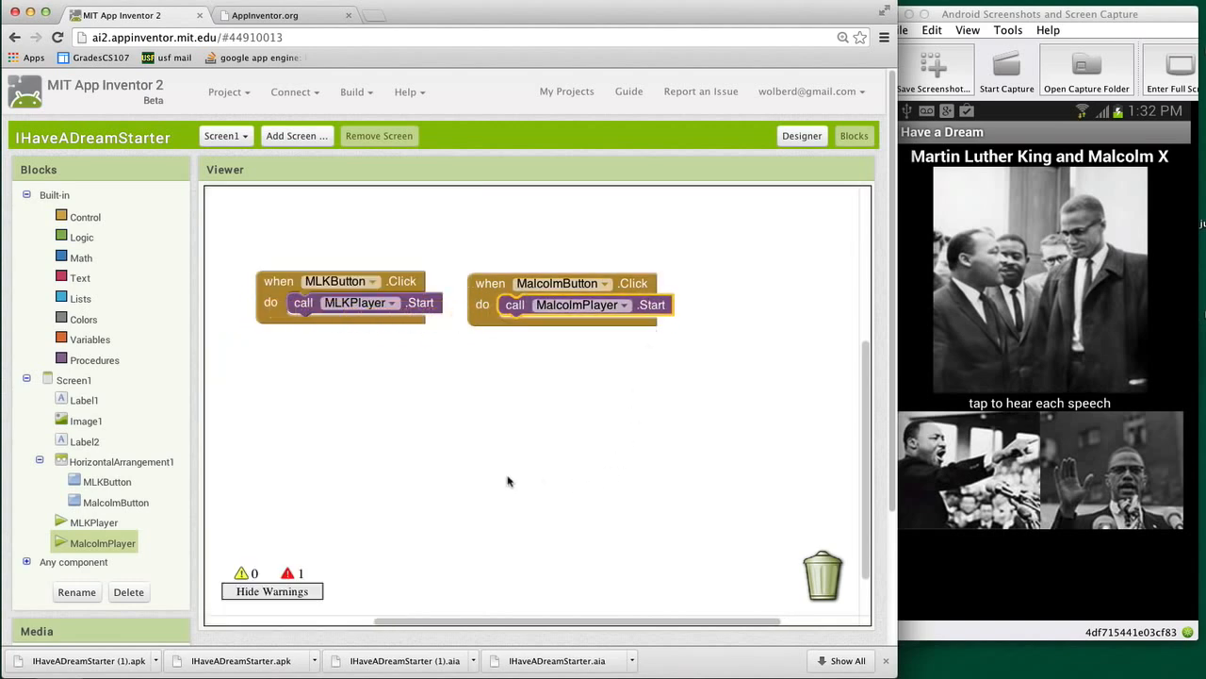